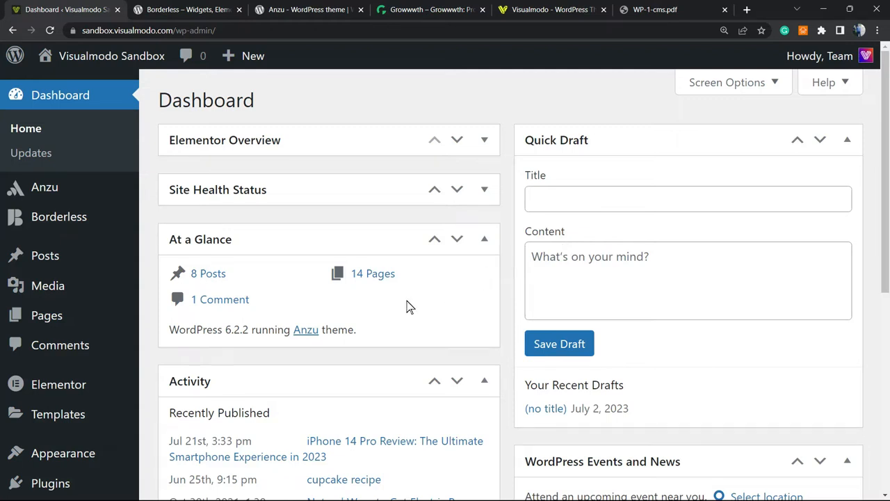
mouse_move(367, 332)
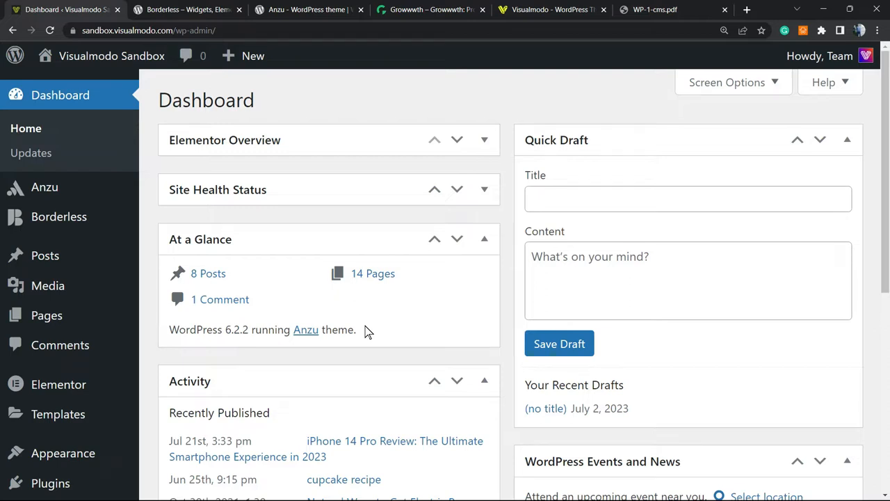
mouse_move(370, 322)
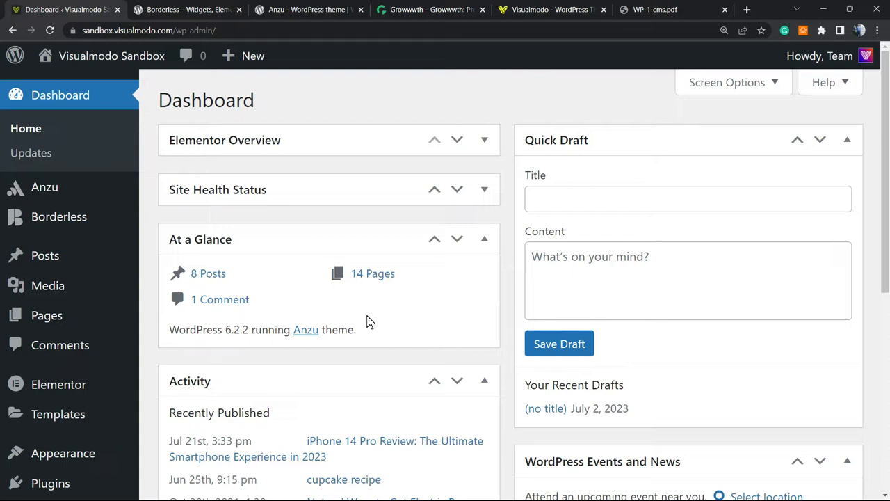
mouse_move(410, 309)
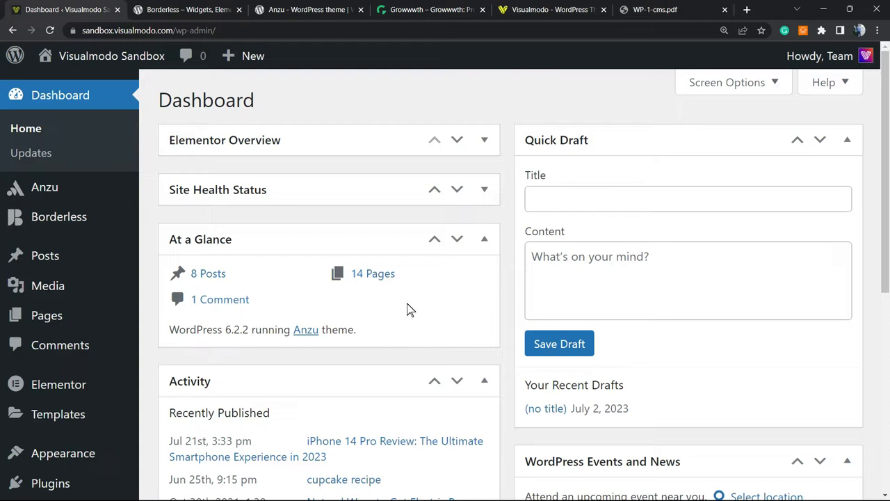
mouse_move(256, 238)
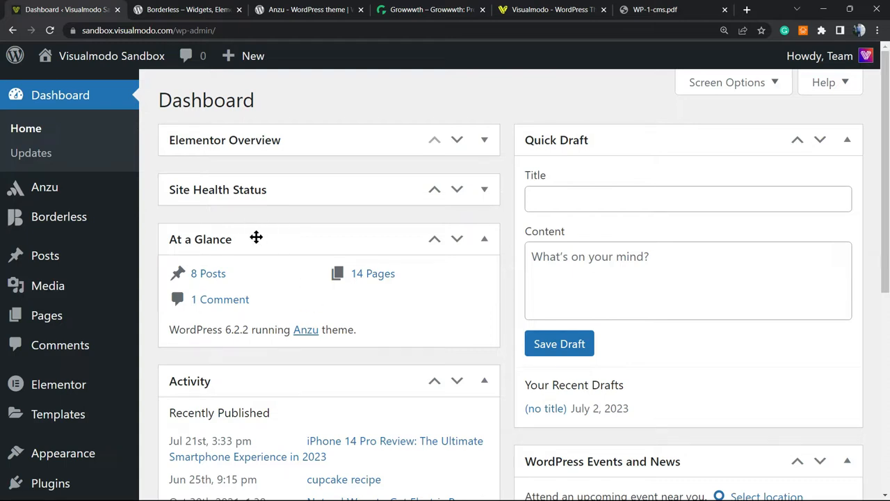
mouse_move(168, 113)
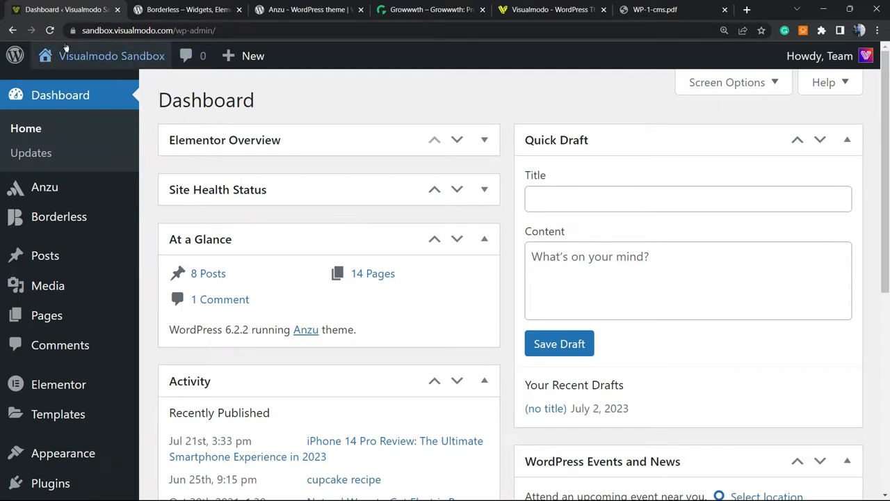
mouse_move(211, 43)
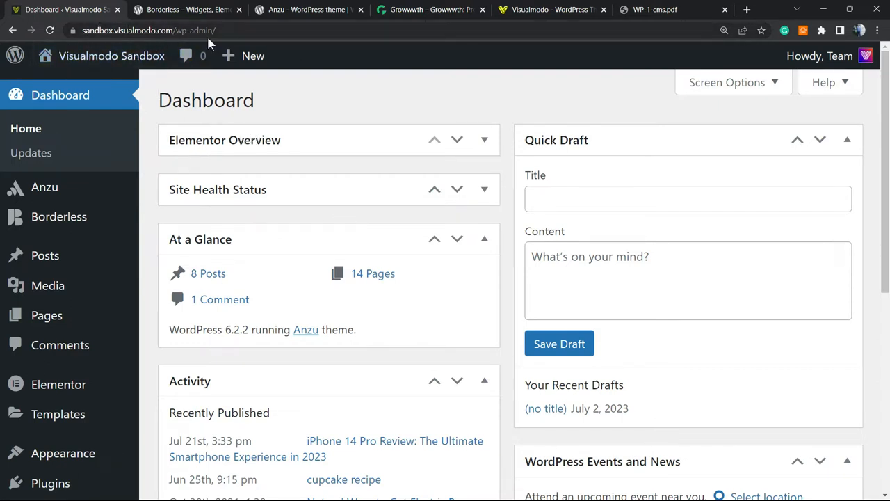
Step: Go to wp-admin/plugin-install.php to reach the Add Plugins page
left_click(174, 30)
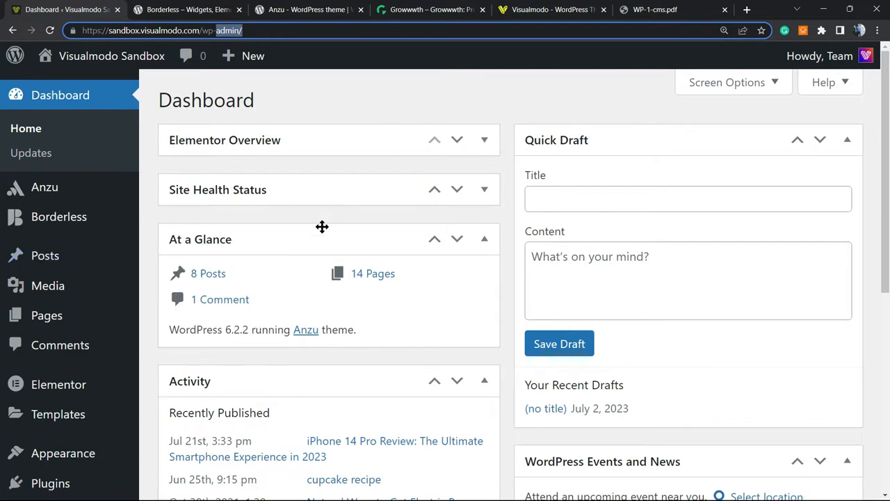
scroll("down", 3)
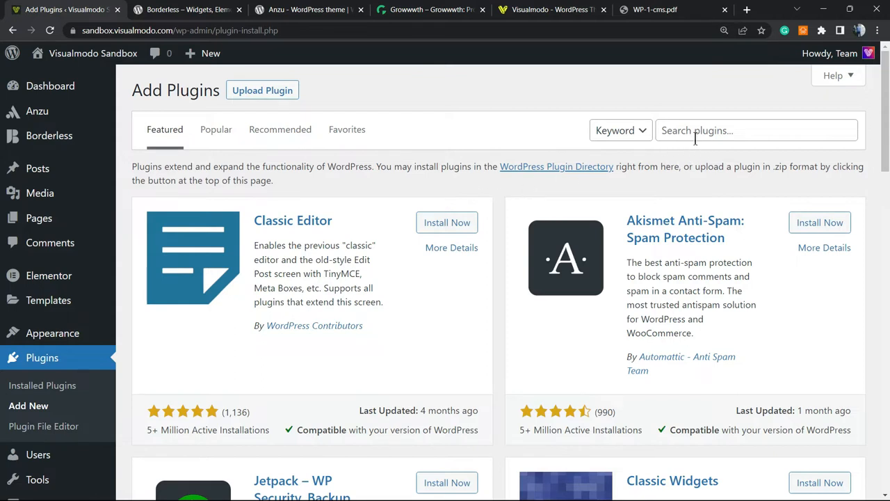
Step: Search the plugin directory for 'PDF.js Viewer' and install it
left_click(756, 131)
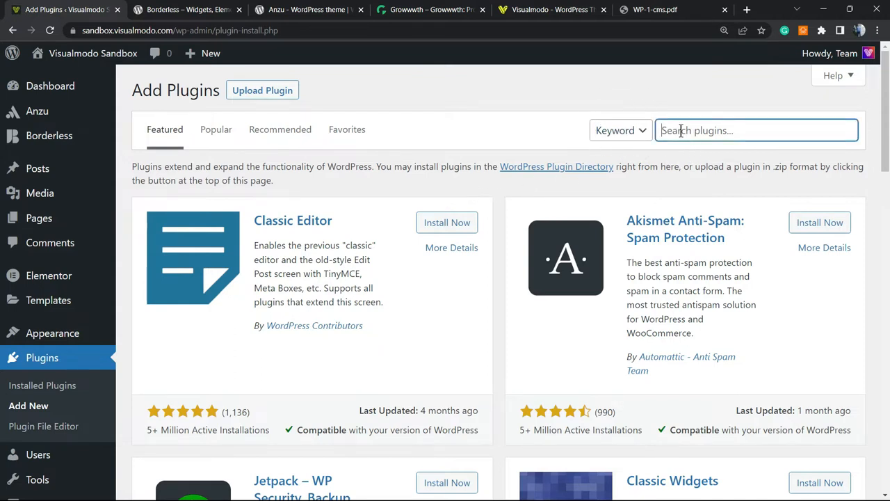
left_click(756, 131)
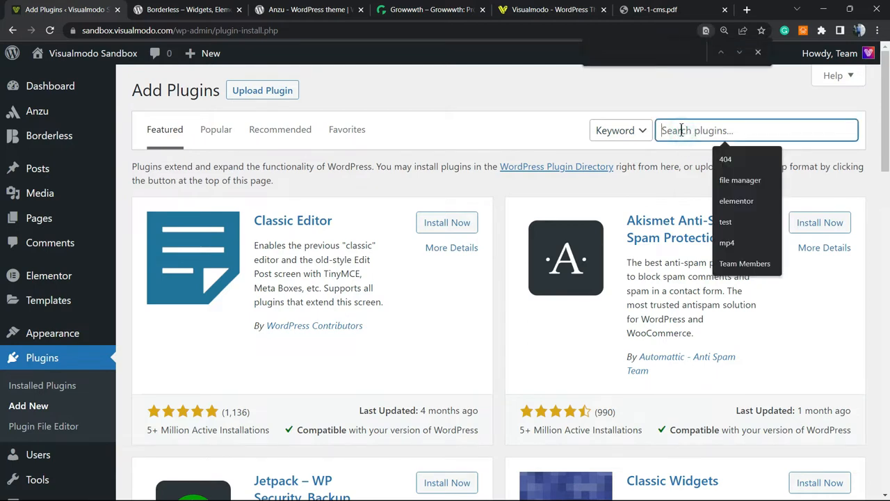
type("PDF.js Viewer")
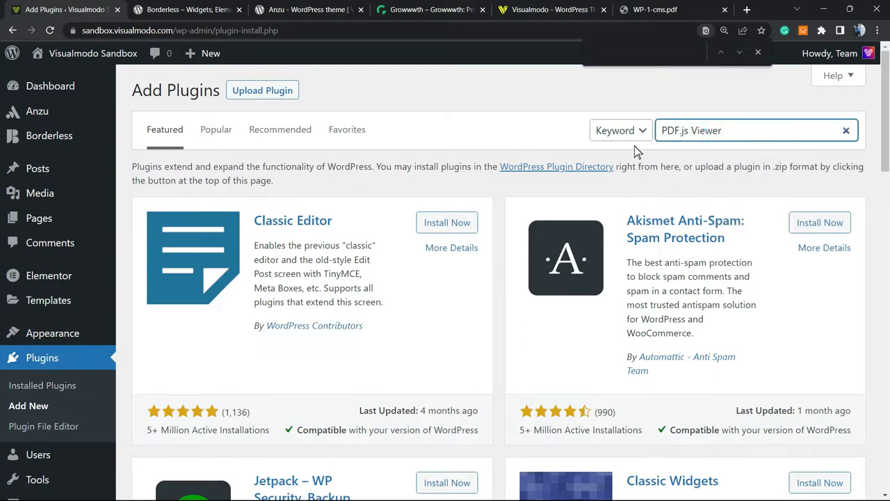
key("Return")
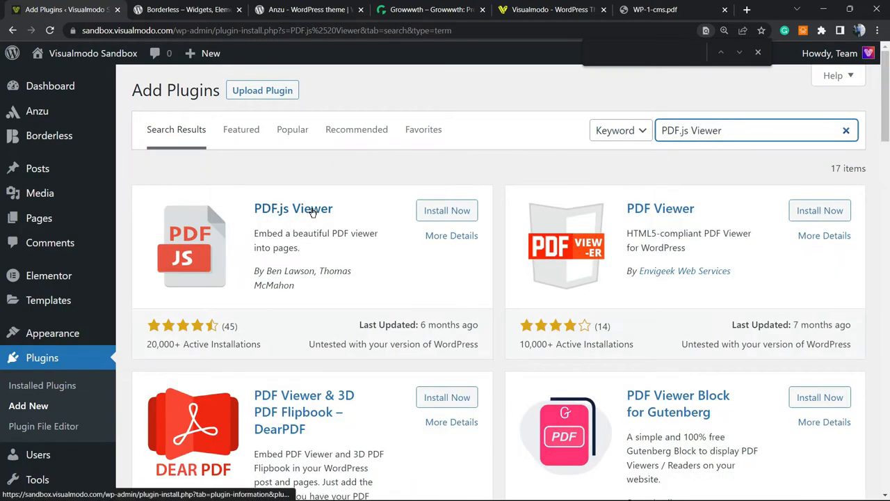
left_click(447, 210)
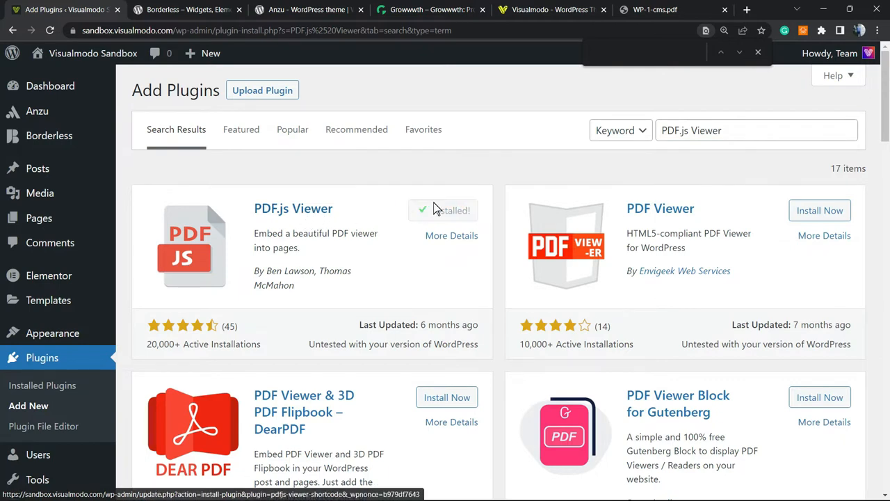
left_click(453, 211)
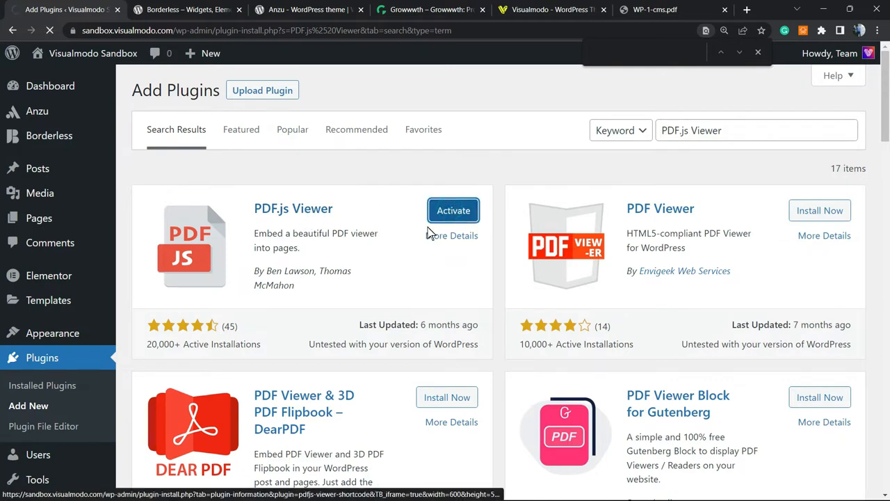
Step: Activate PDF.js Viewer and locate its PDFjs Viewer entry under Settings
left_click(454, 211)
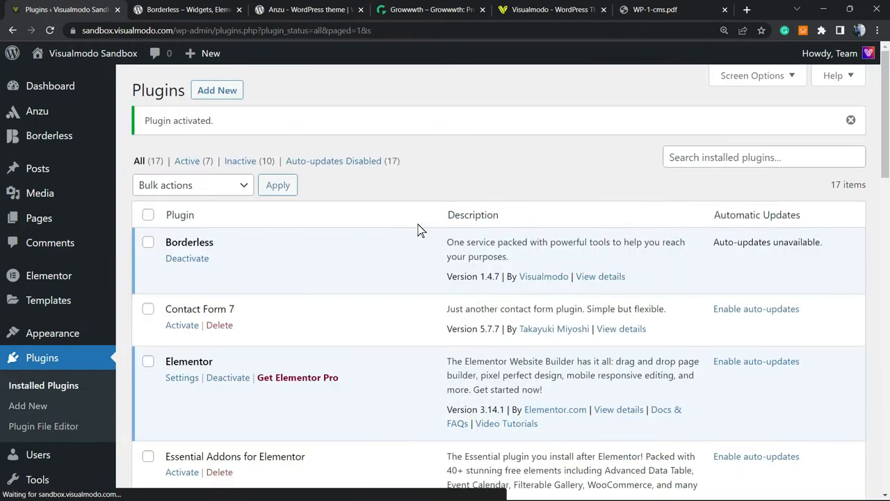
mouse_move(274, 214)
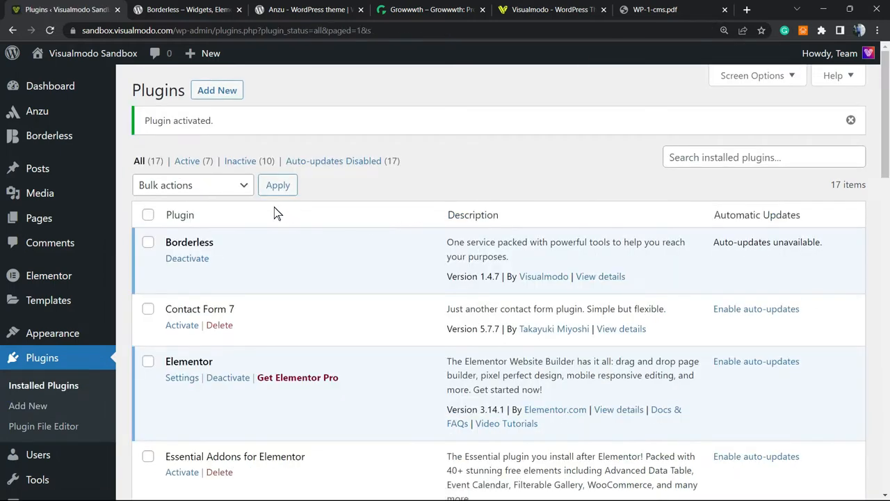
mouse_move(271, 260)
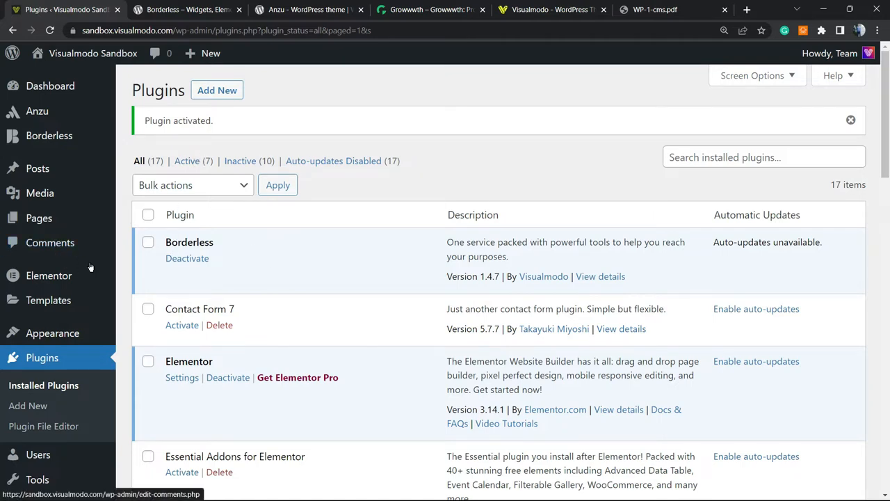
scroll("down", 3)
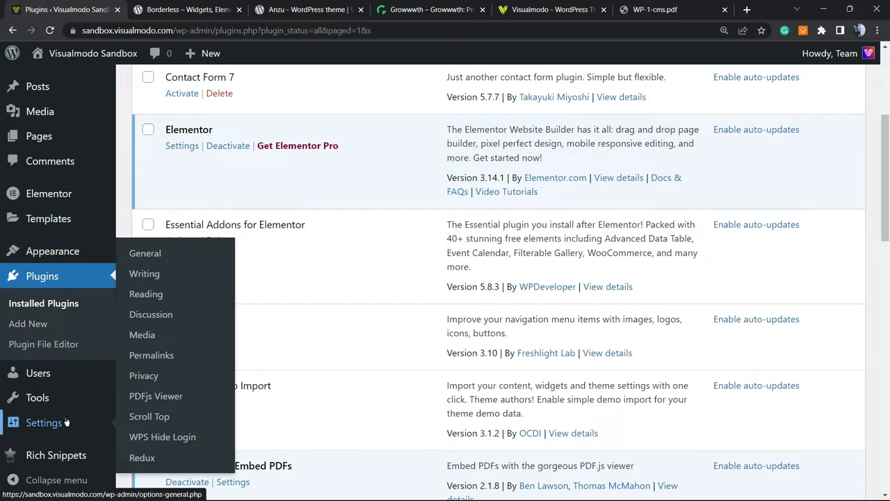
mouse_move(155, 396)
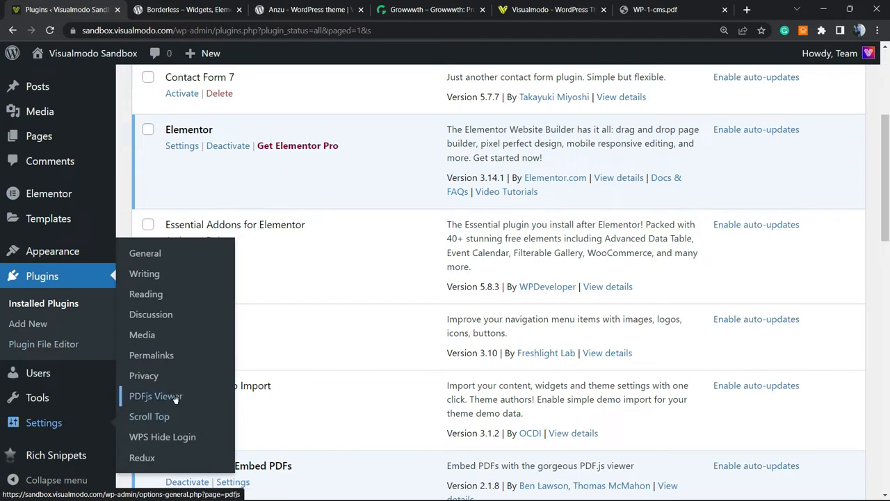
mouse_move(144, 375)
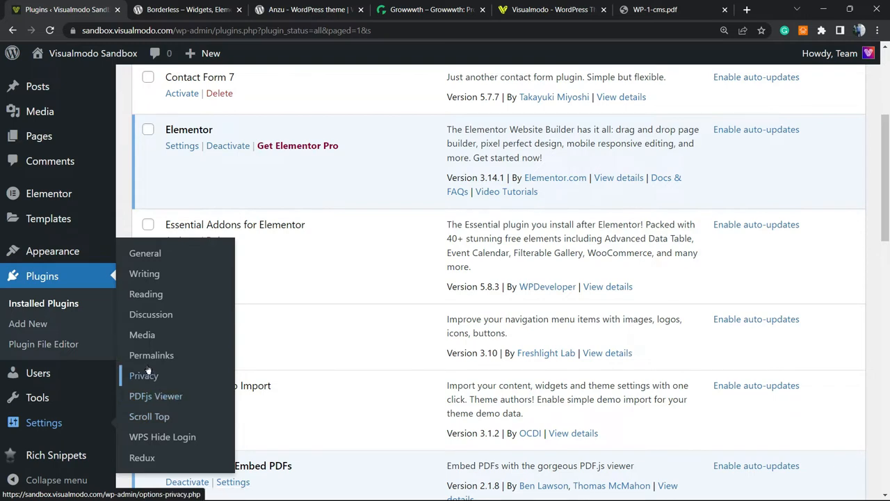
mouse_move(155, 395)
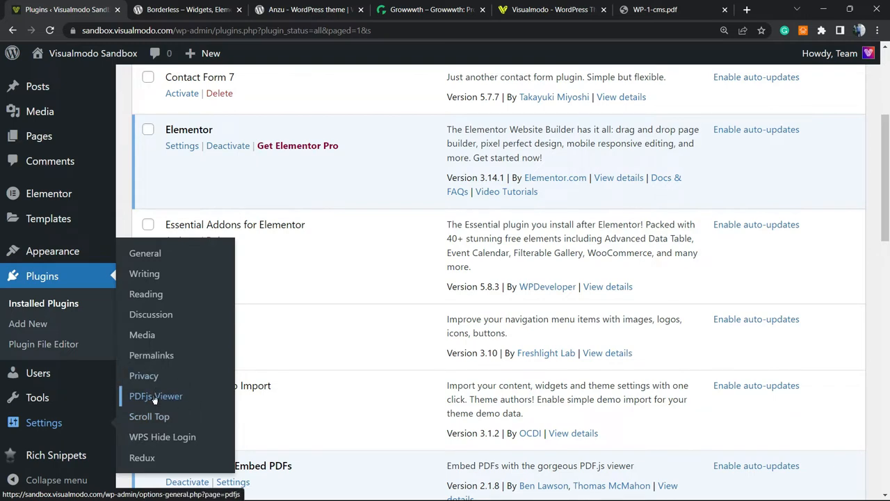
left_click(156, 395)
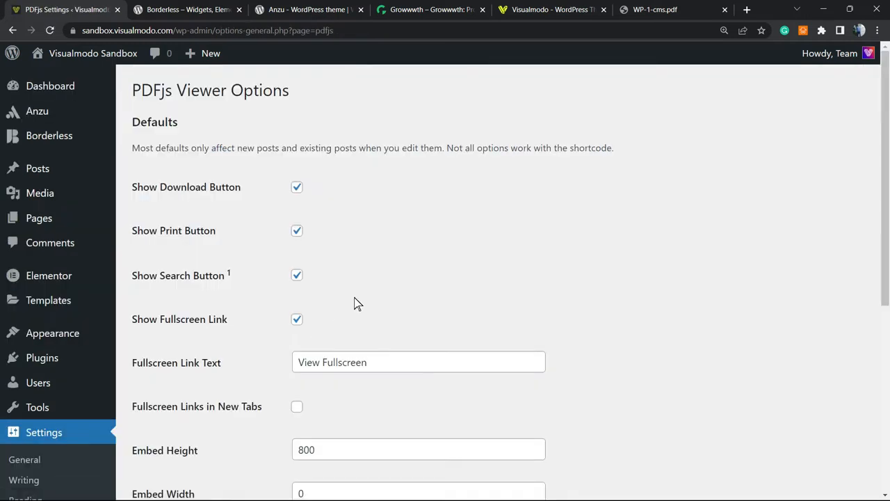
mouse_move(210, 257)
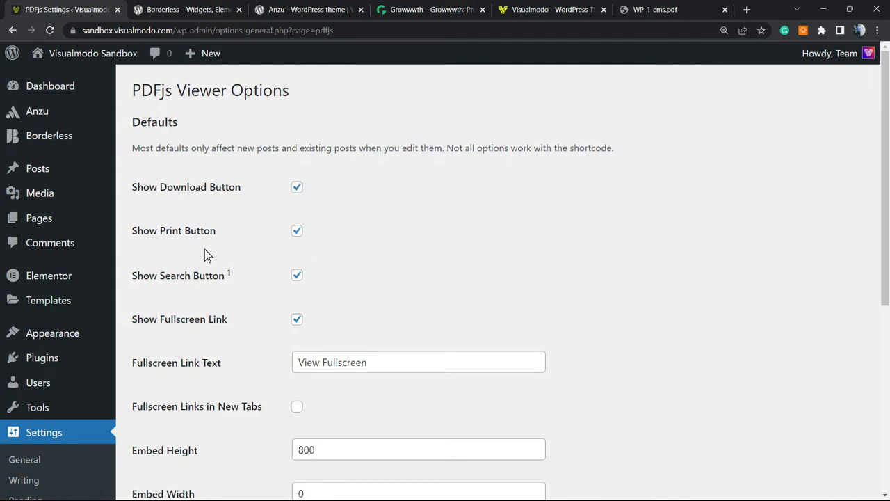
mouse_move(270, 200)
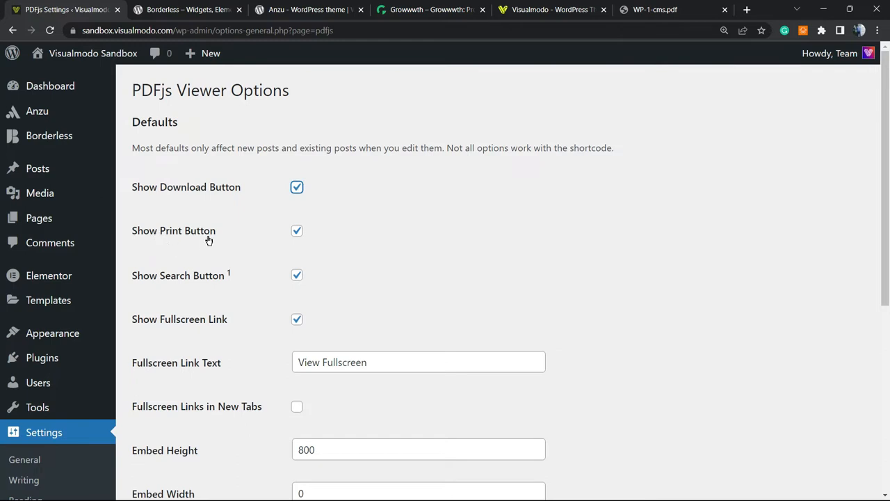
mouse_move(199, 289)
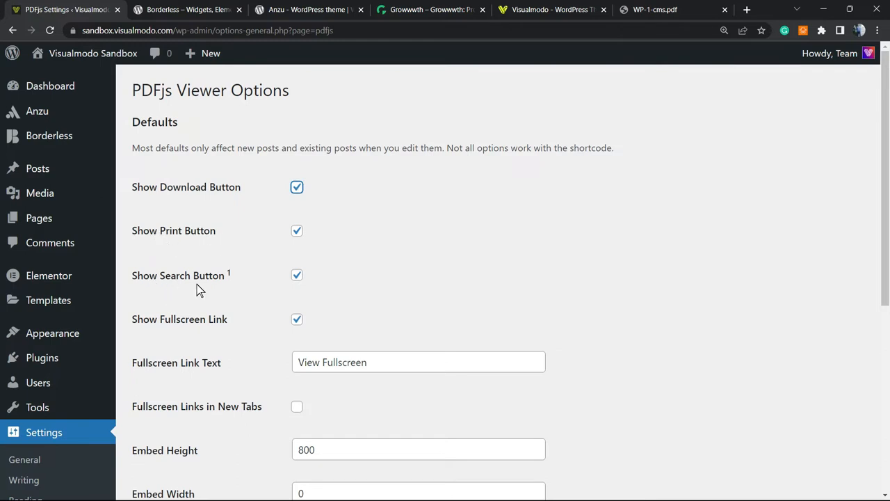
mouse_move(302, 261)
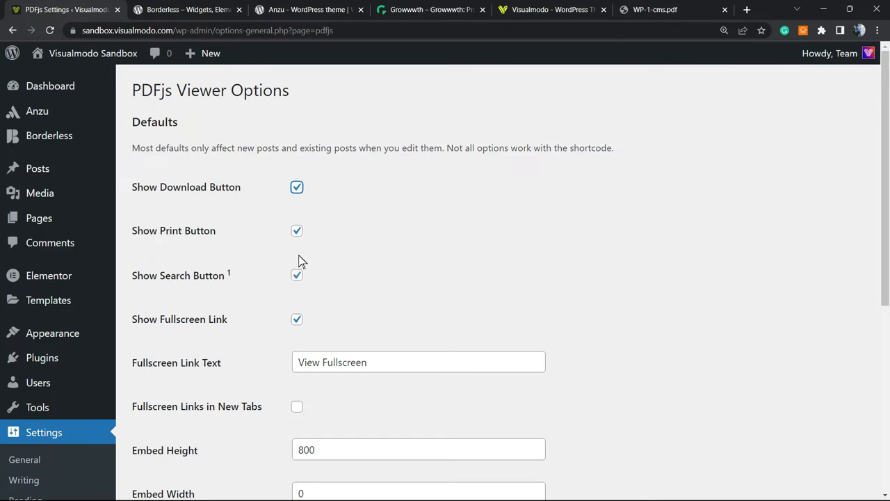
scroll("down", 3)
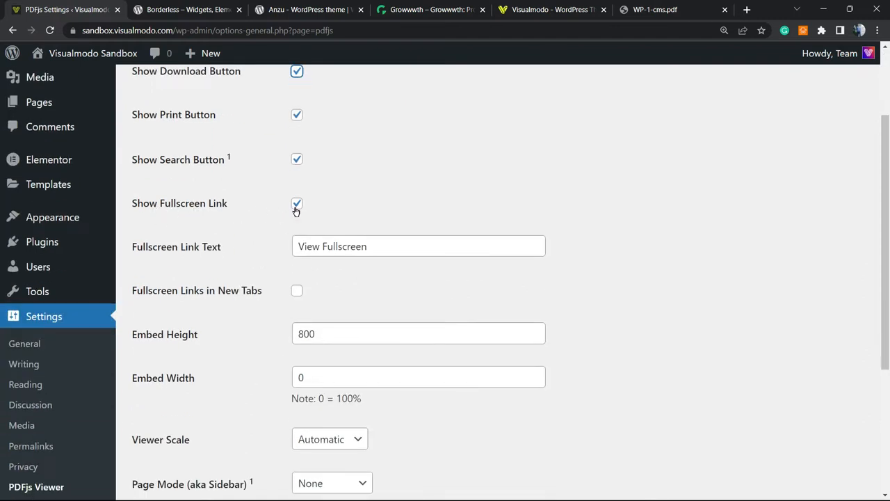
left_click(418, 245)
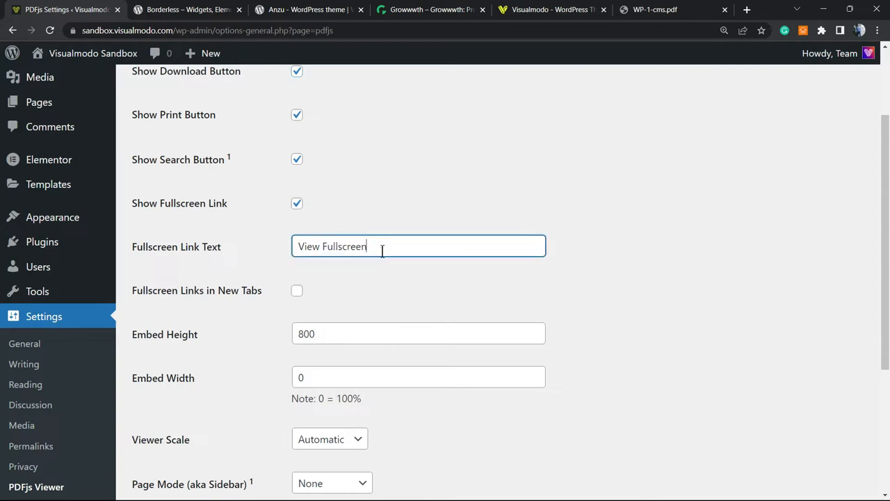
mouse_move(275, 301)
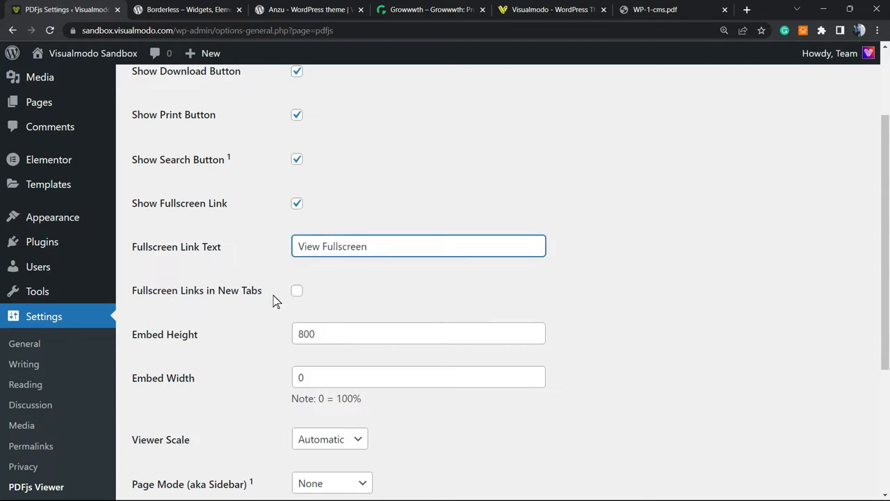
scroll("down", 3)
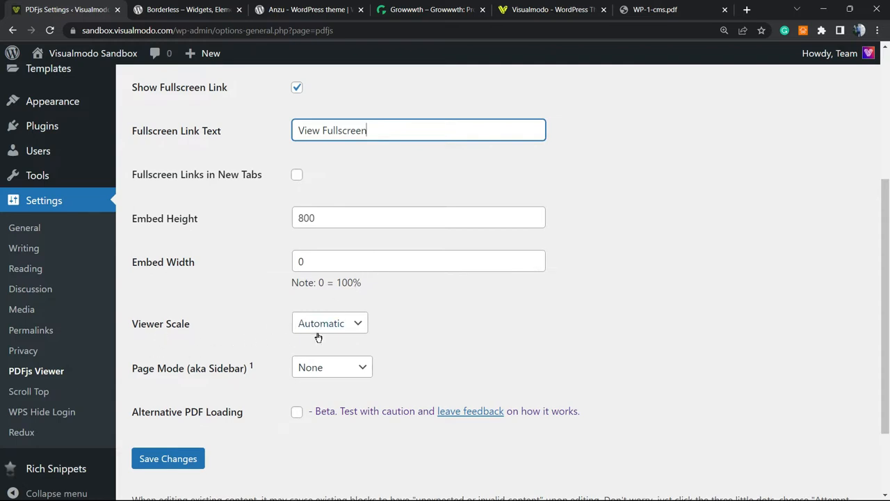
mouse_move(321, 336)
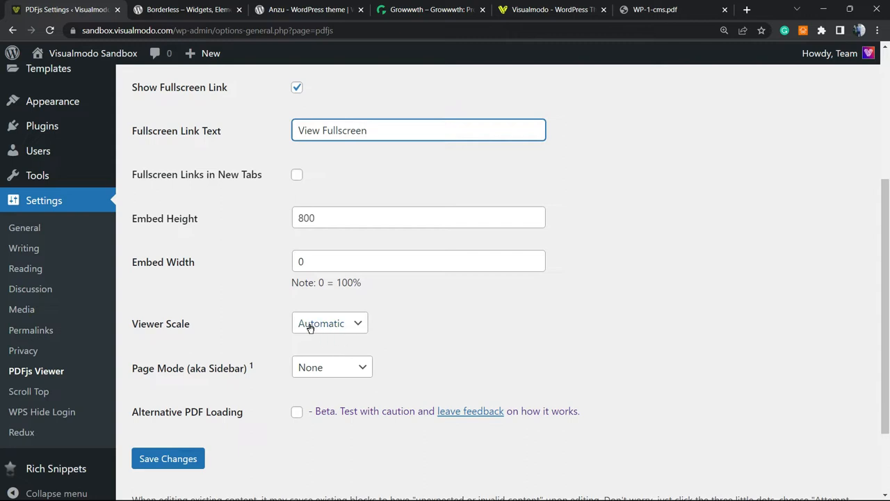
left_click(329, 323)
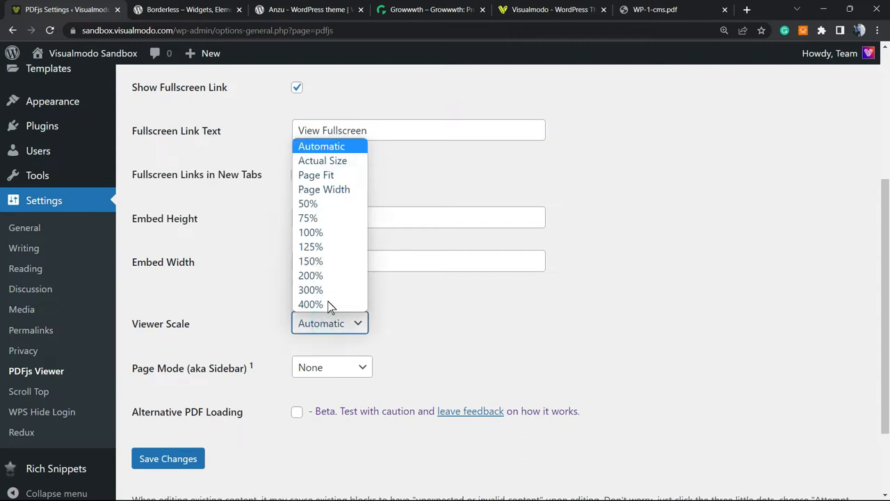
mouse_move(324, 190)
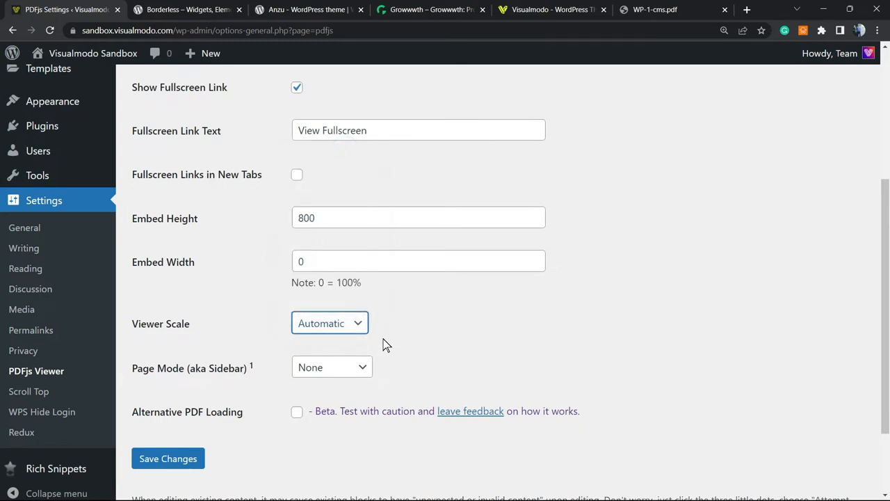
scroll("down", 3)
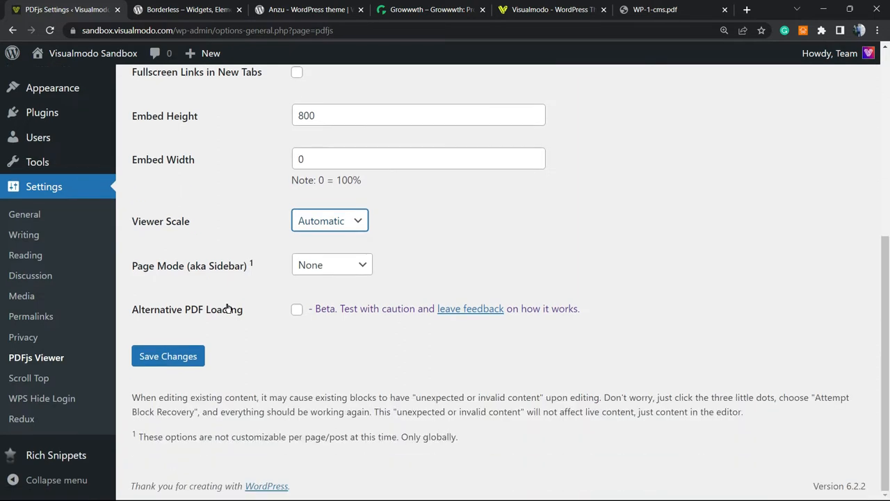
left_click(332, 265)
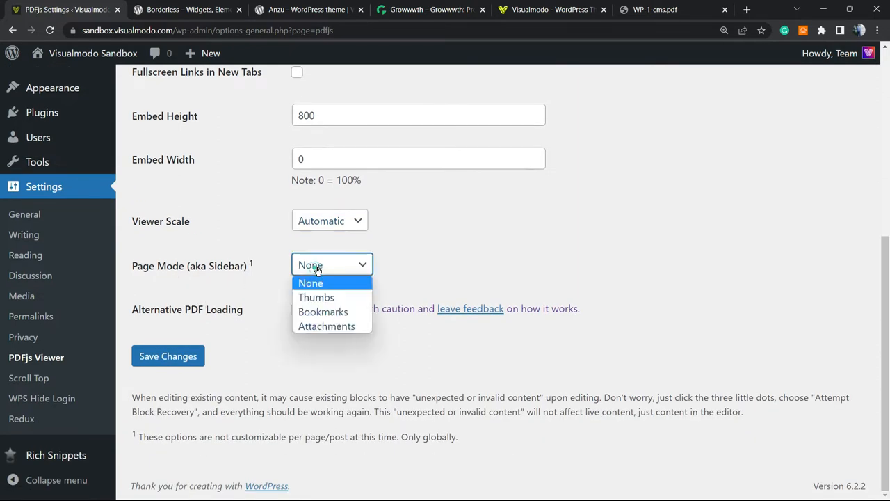
mouse_move(323, 311)
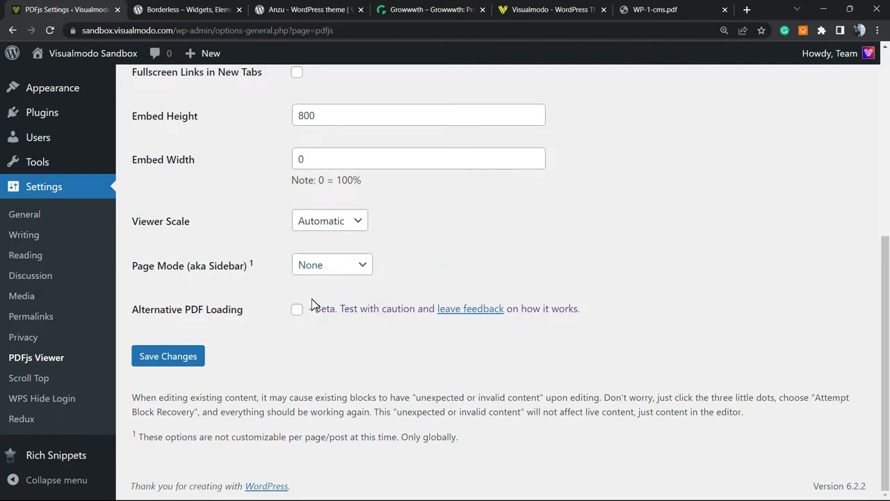
mouse_move(147, 322)
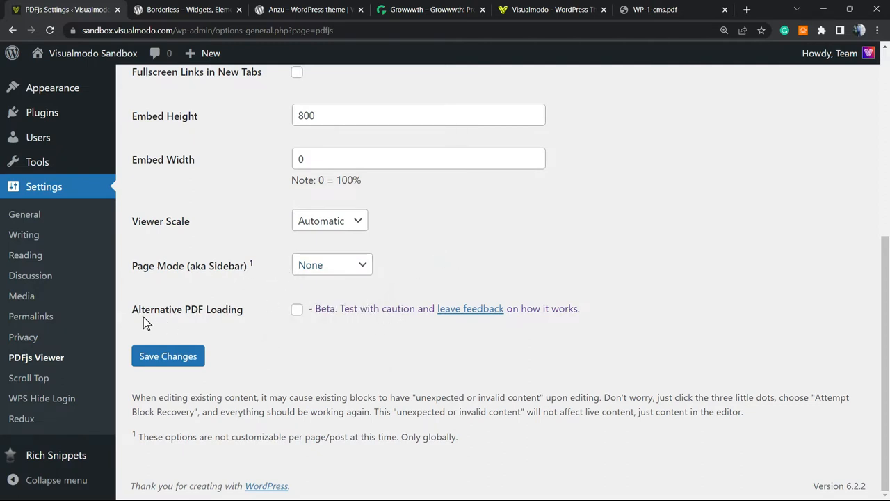
mouse_move(235, 318)
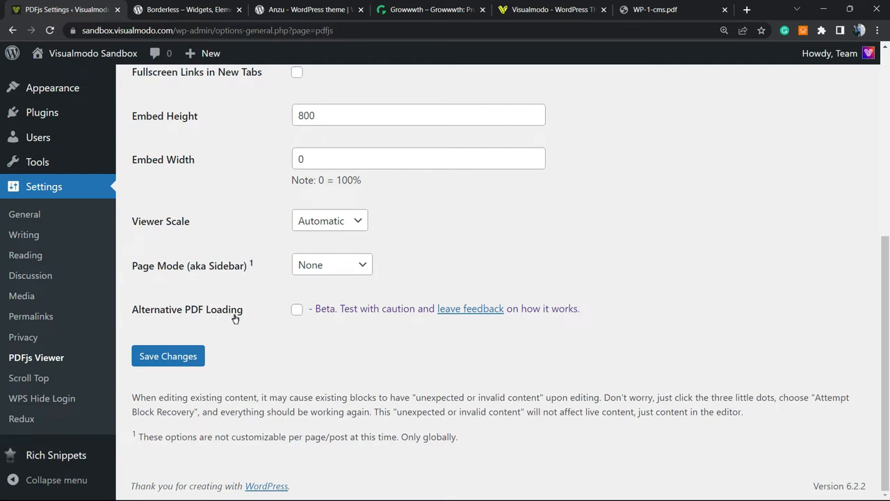
mouse_move(467, 321)
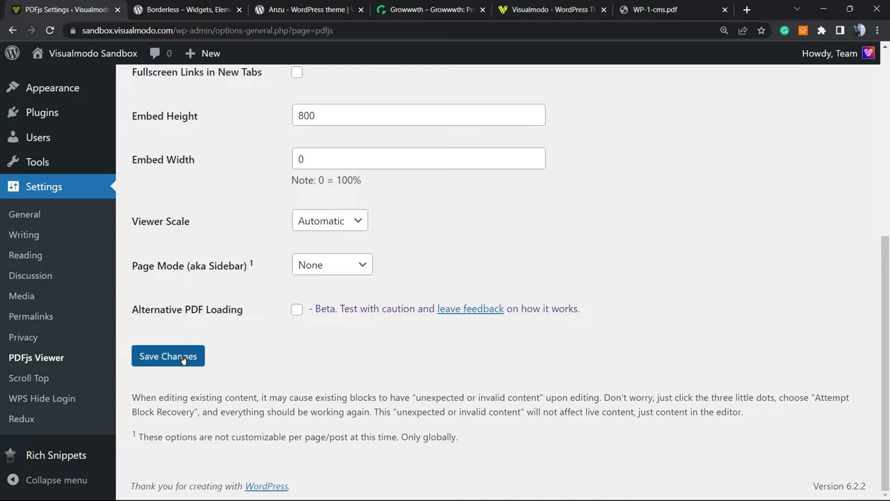
mouse_move(177, 362)
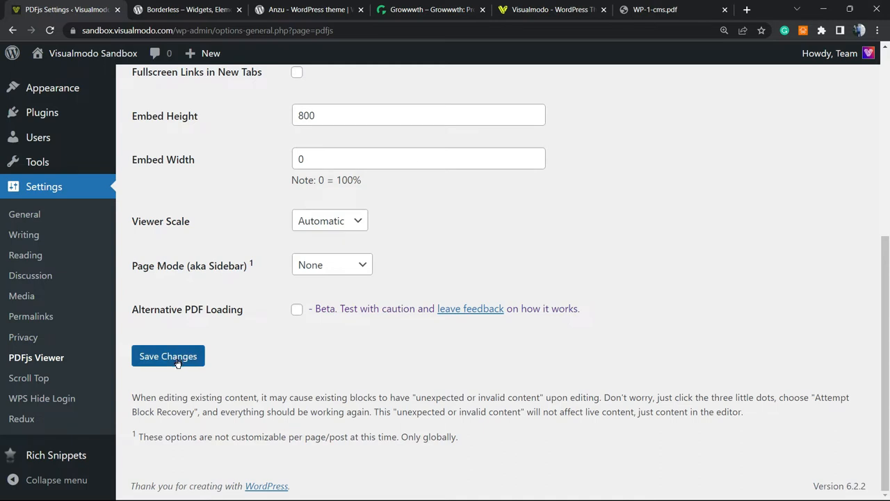
scroll("up", 3)
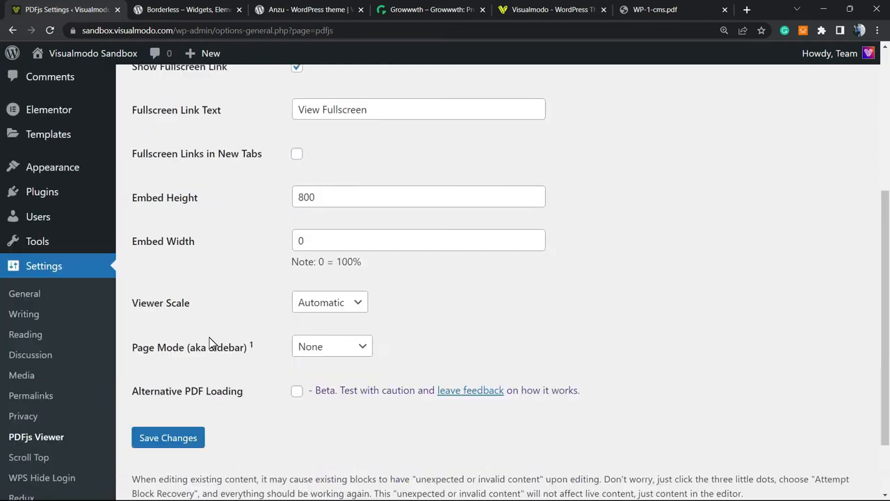
Step: Save the PDFjs Viewer settings and add an Embed PDF.js Viewer block to a new post
left_click(167, 438)
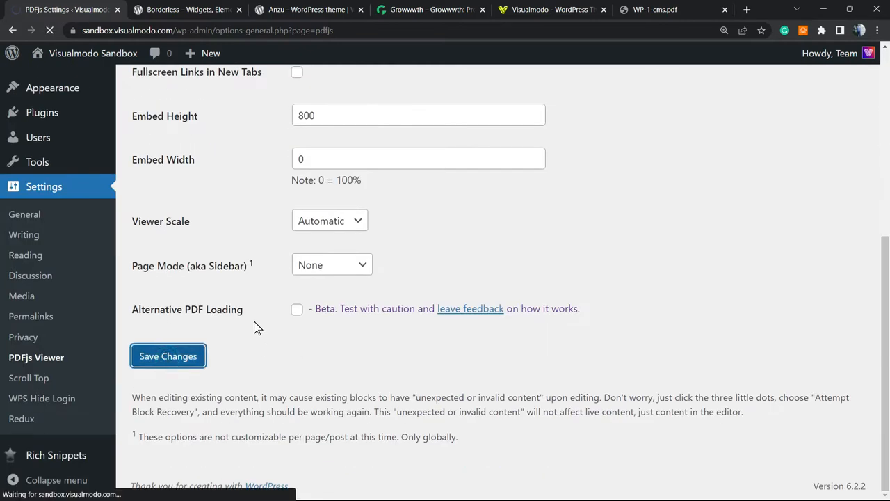
left_click(167, 355)
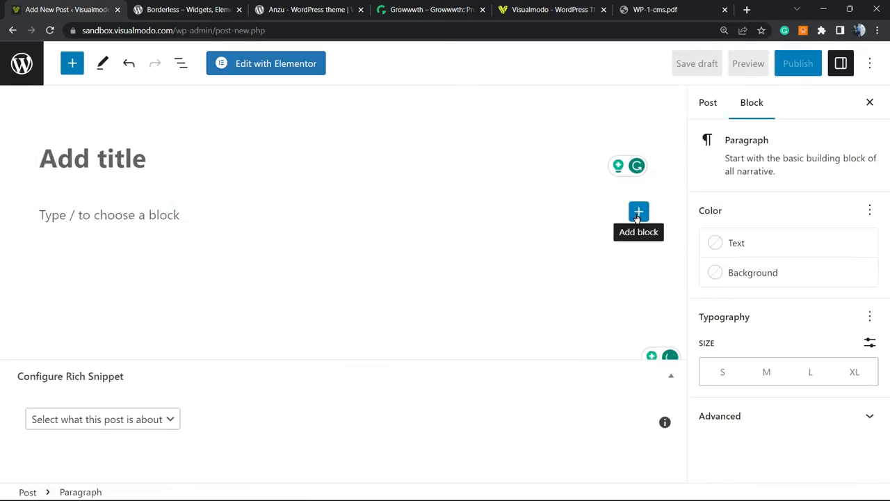
left_click(638, 211)
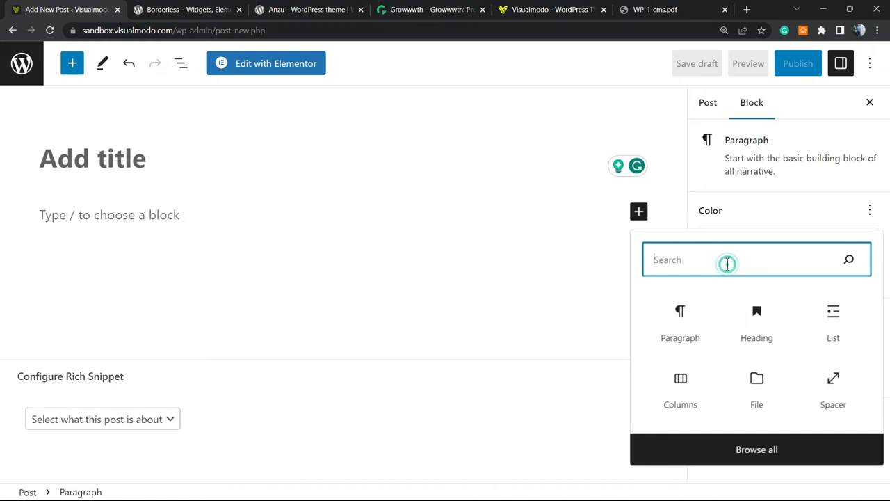
type("p")
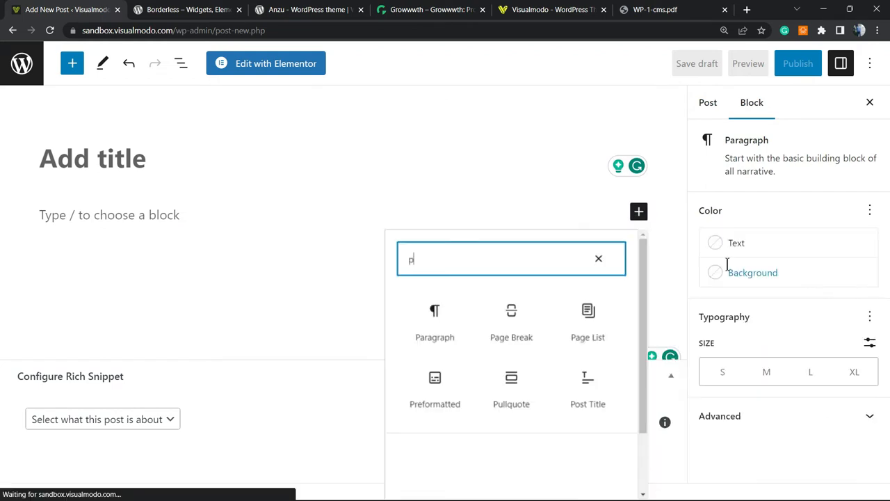
type("d")
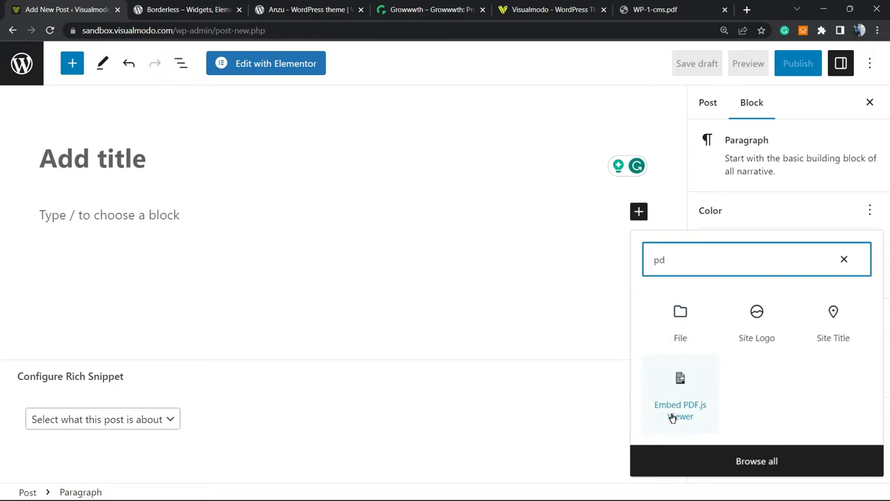
left_click(680, 393)
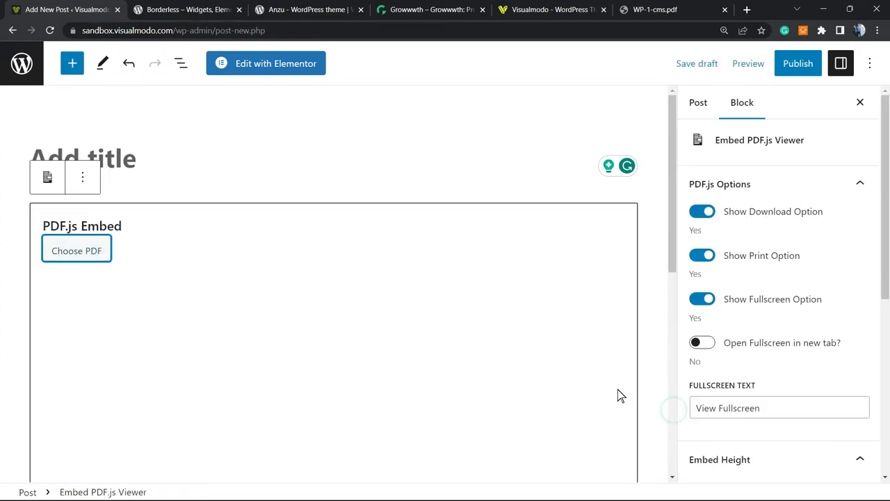
left_click(76, 251)
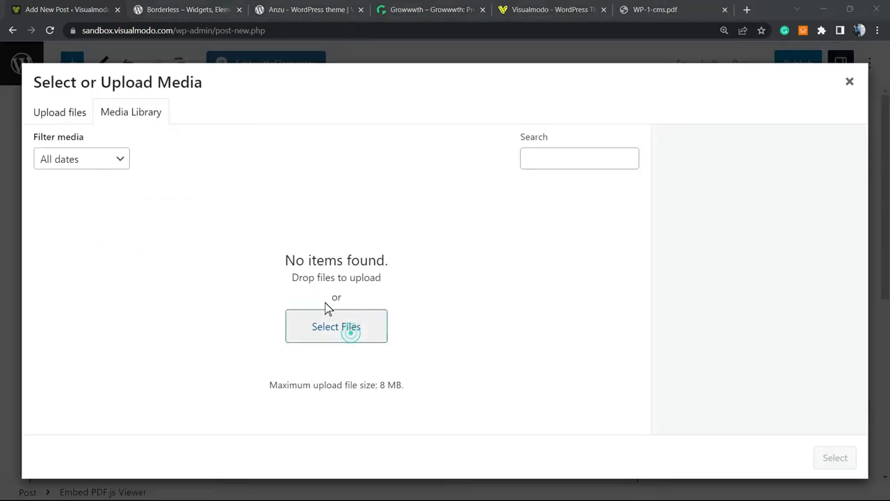
Step: Upload WP-1-cms.pdf from Downloads and attach it to the viewer block
left_click(336, 327)
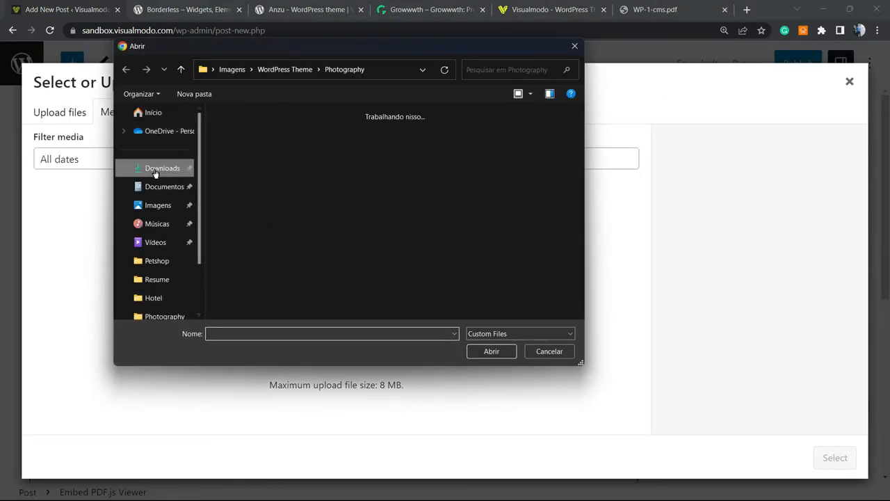
left_click(549, 351)
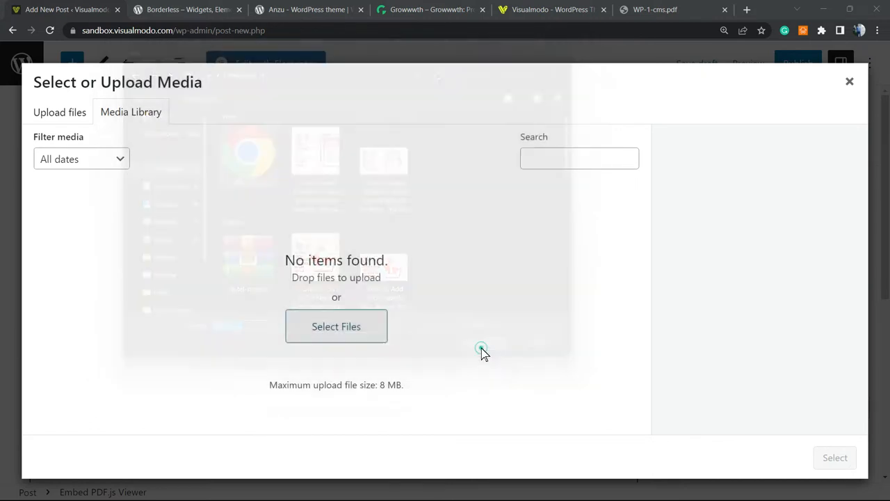
left_click(336, 326)
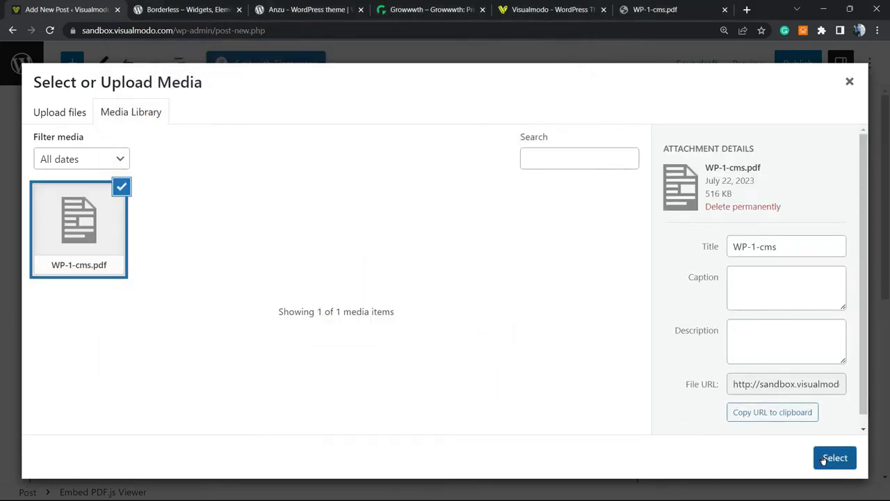
left_click(835, 458)
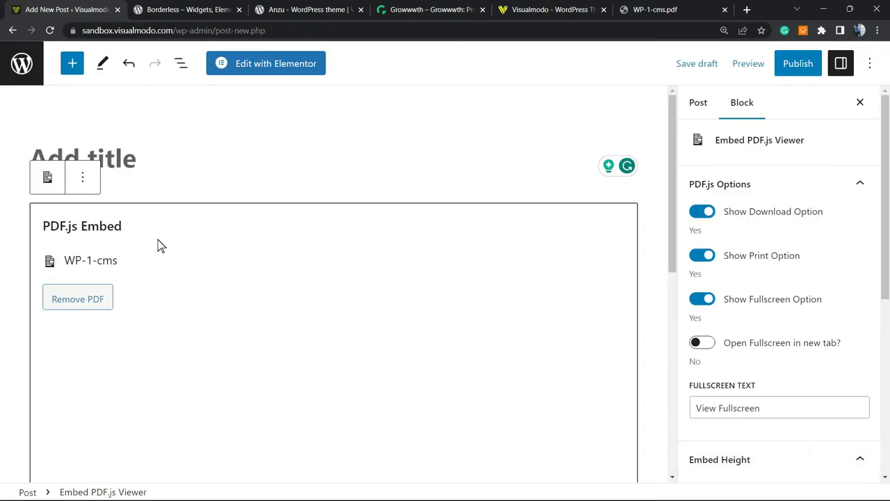
mouse_move(192, 288)
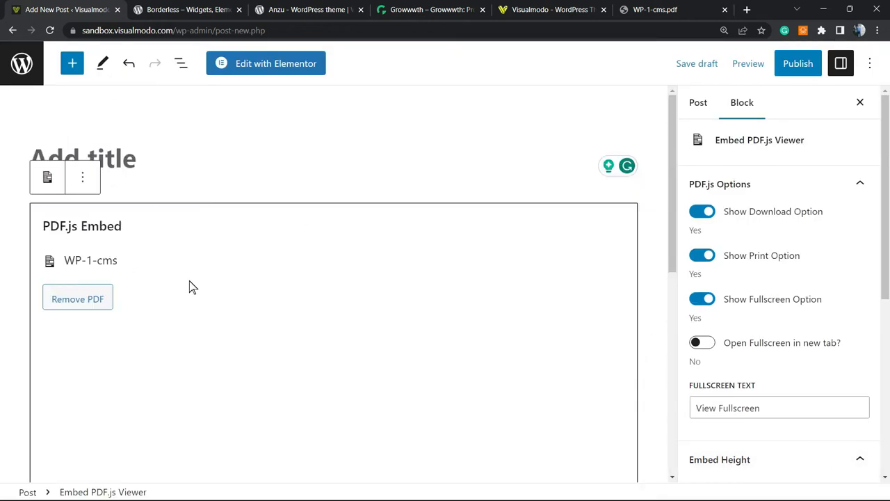
mouse_move(712, 252)
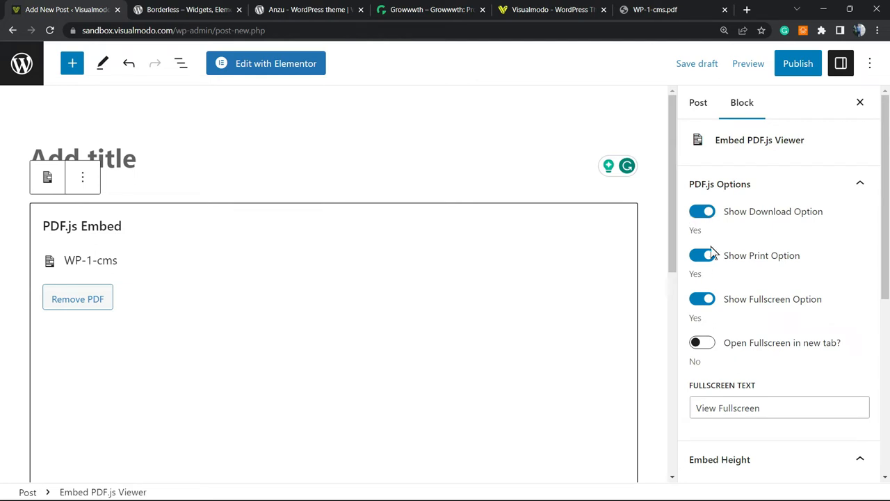
Step: Review the block options: download, print, fullscreen on, 800-pixel height, automatic scale
scroll("down", 3)
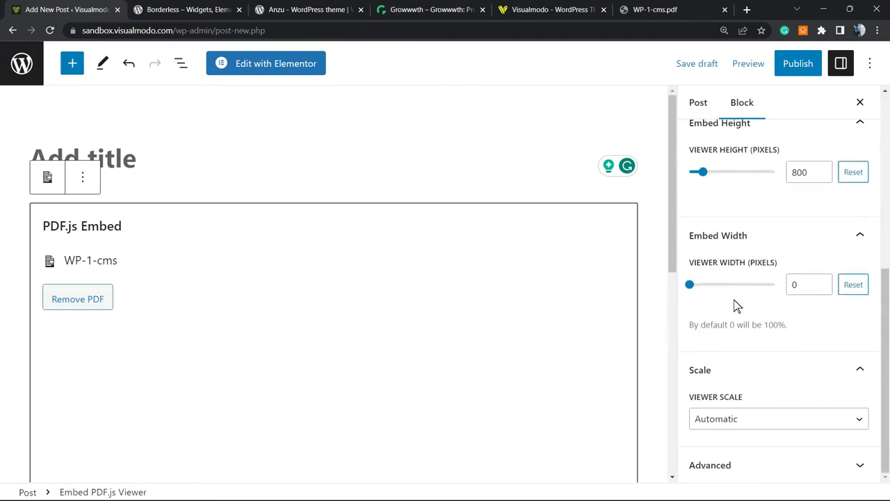
scroll("up", 3)
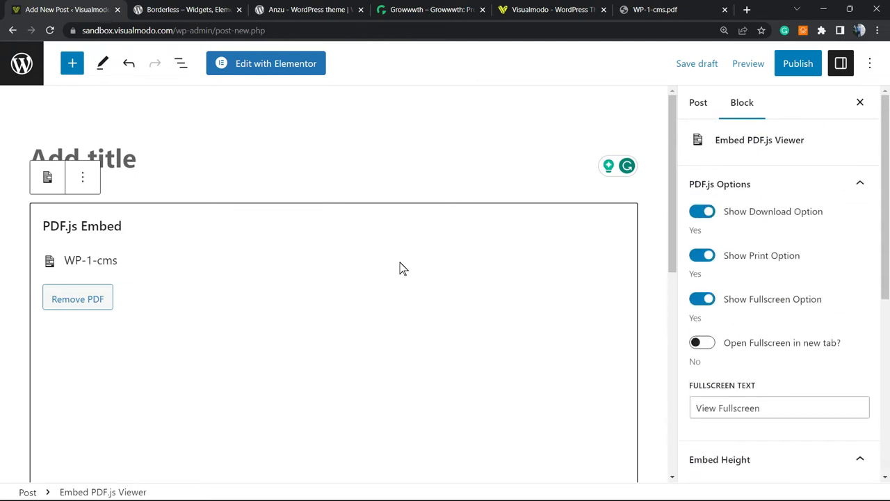
mouse_move(614, 250)
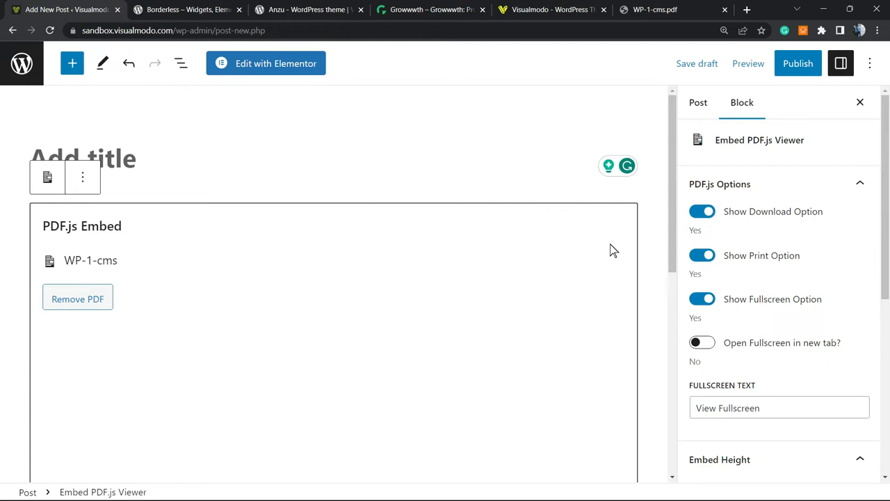
mouse_move(758, 245)
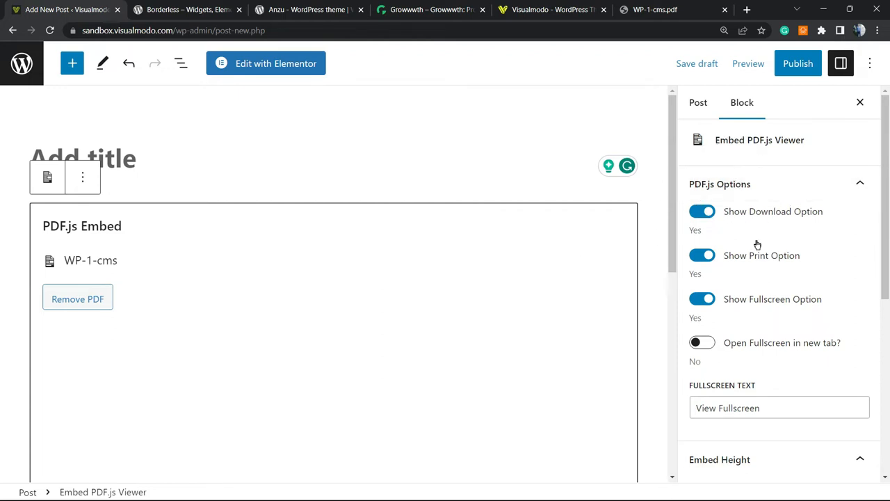
mouse_move(333, 250)
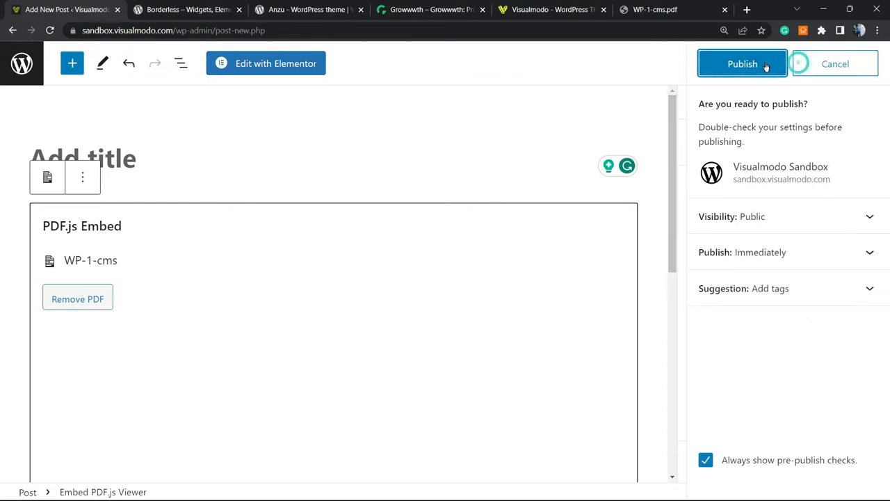
Step: Preview the post in a new browser tab
left_click(749, 64)
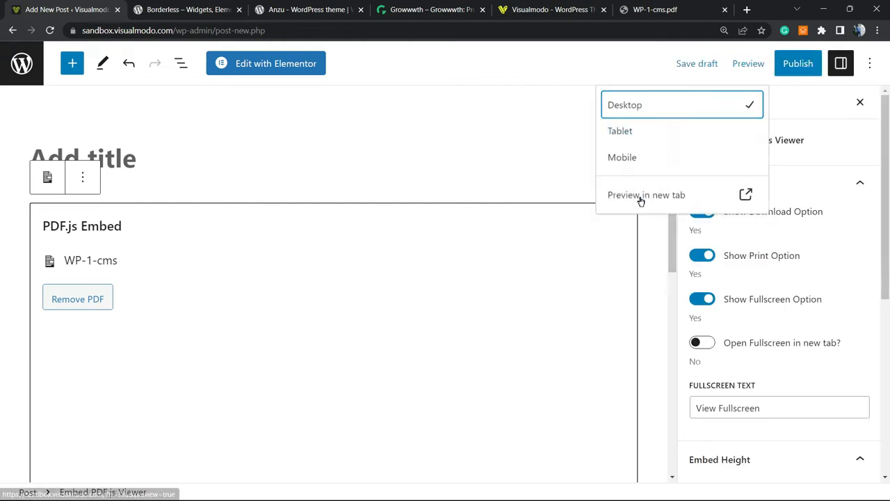
left_click(646, 194)
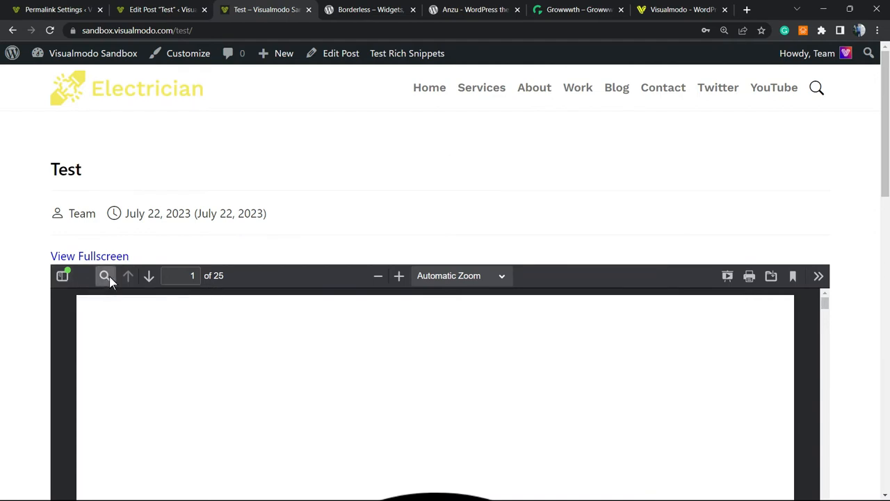
mouse_move(242, 287)
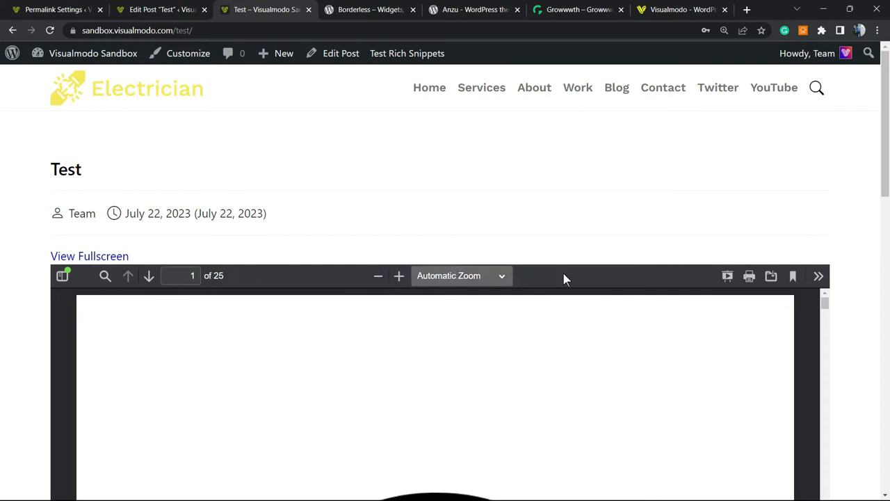
mouse_move(727, 276)
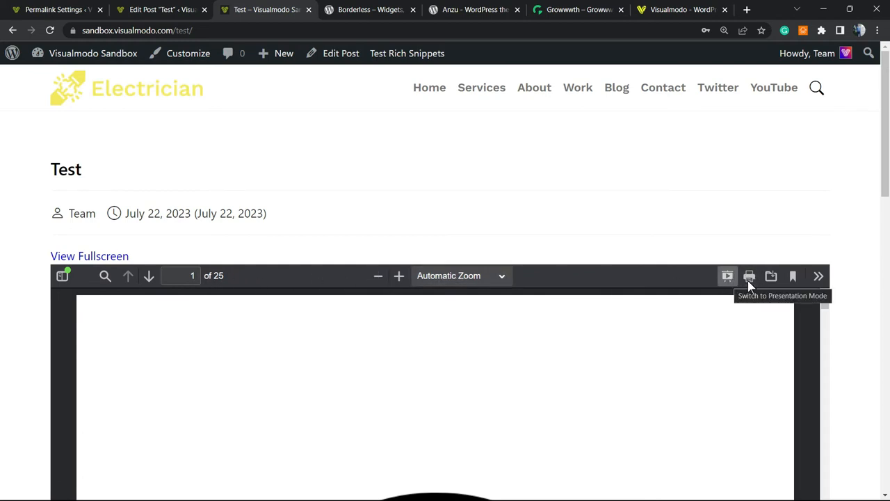
mouse_move(772, 278)
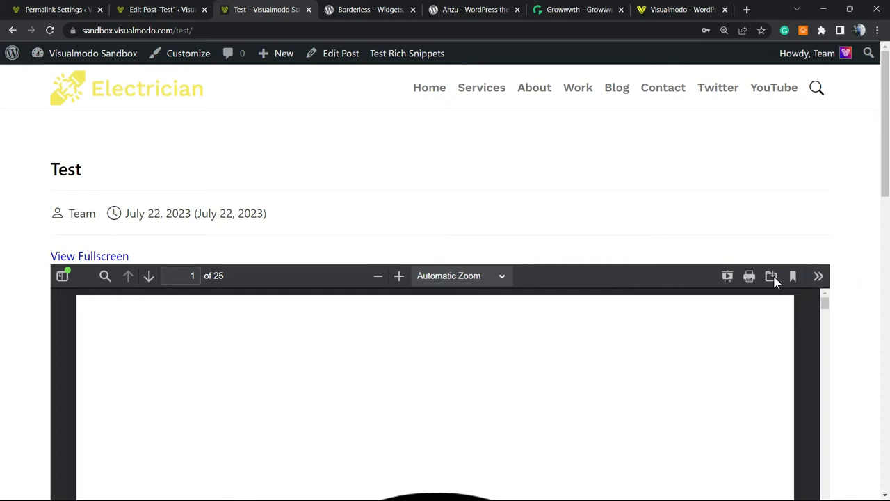
mouse_move(323, 272)
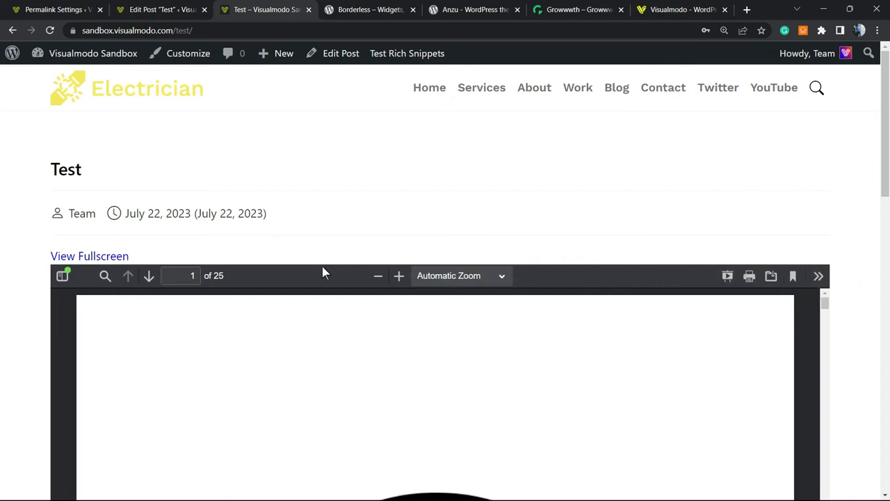
scroll("down", 3)
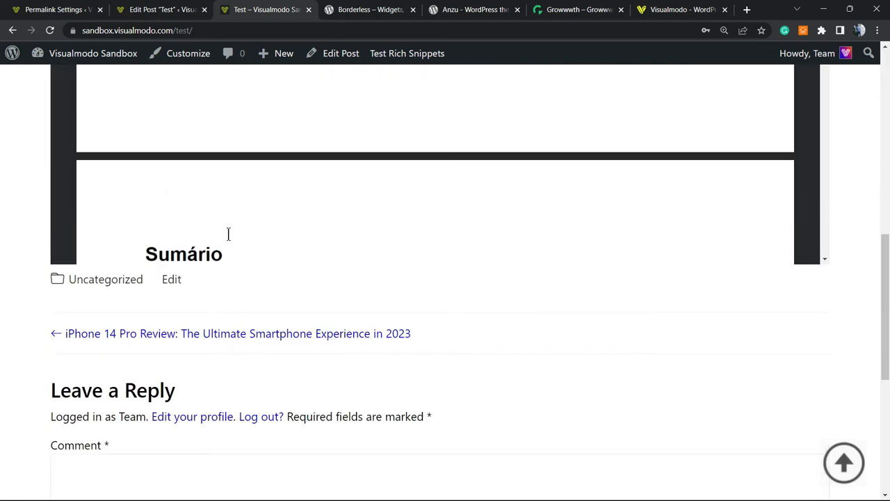
scroll("up", 3)
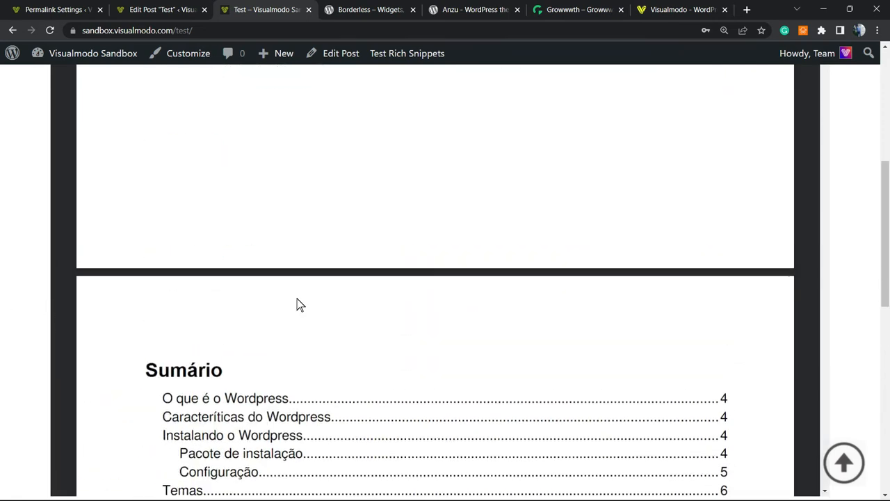
scroll("up", 3)
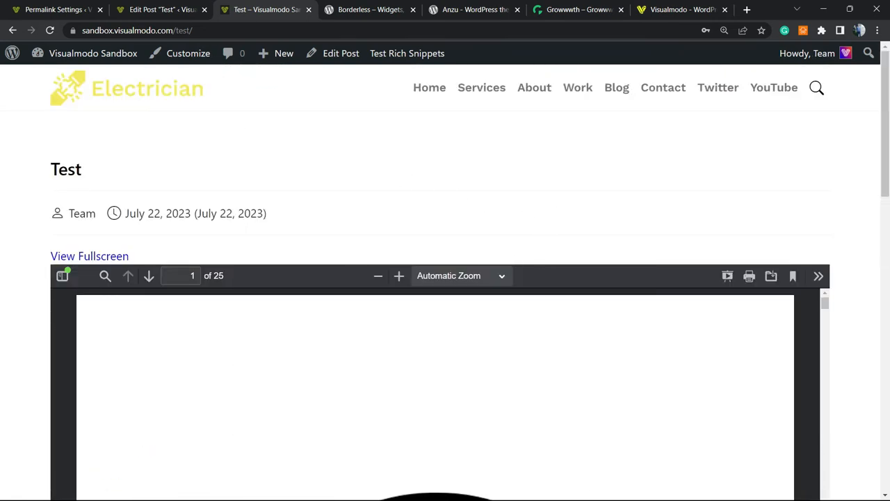
mouse_move(368, 9)
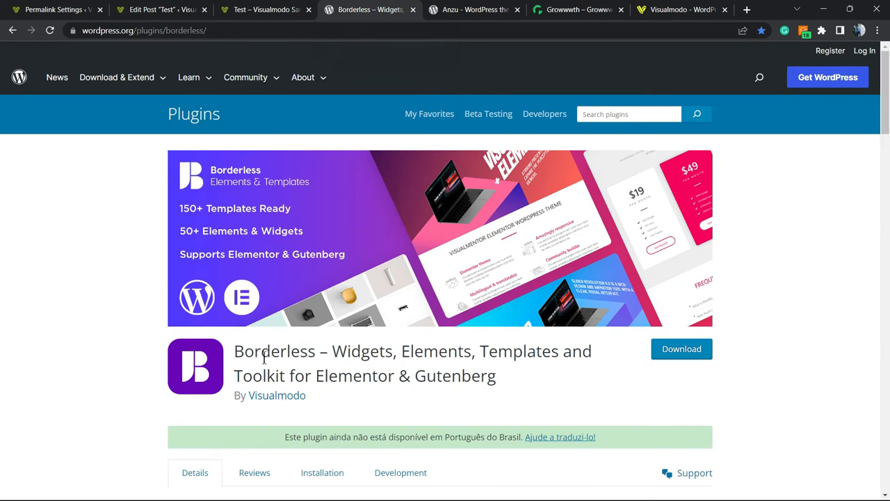
mouse_move(294, 360)
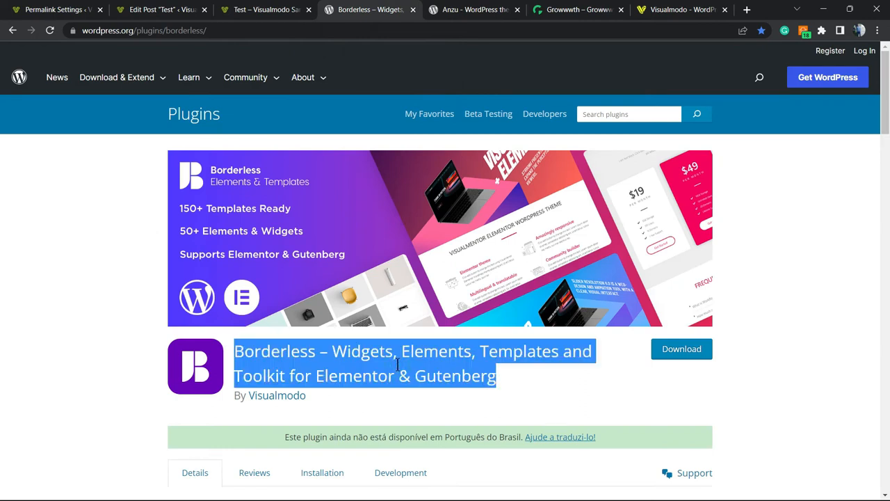
Step: View the Anzu theme page, then bring the Growwwth tab to the front
left_click(473, 9)
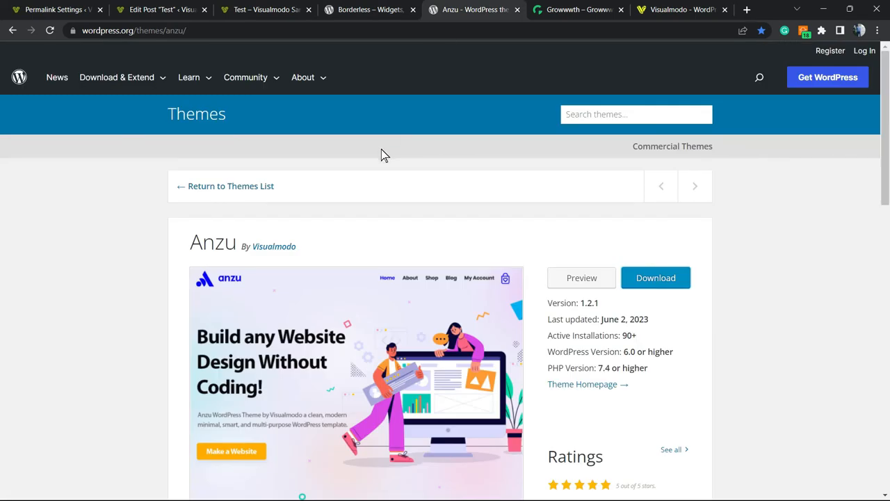
mouse_move(388, 217)
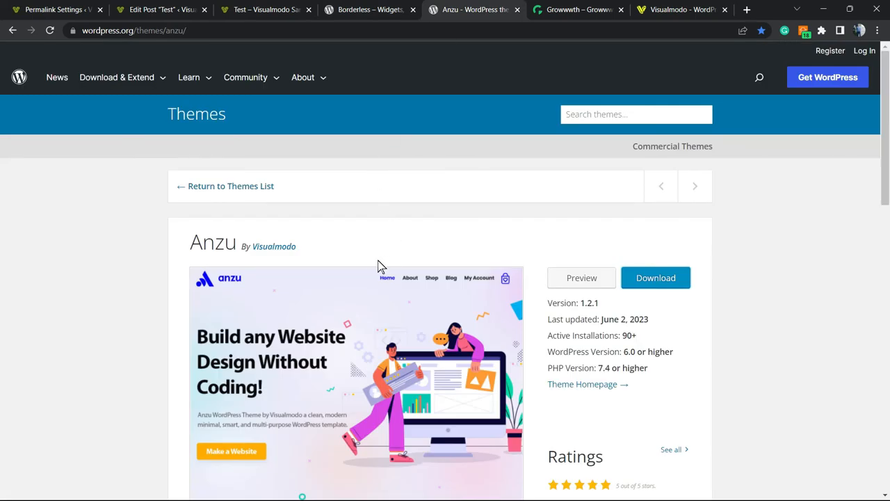
mouse_move(489, 125)
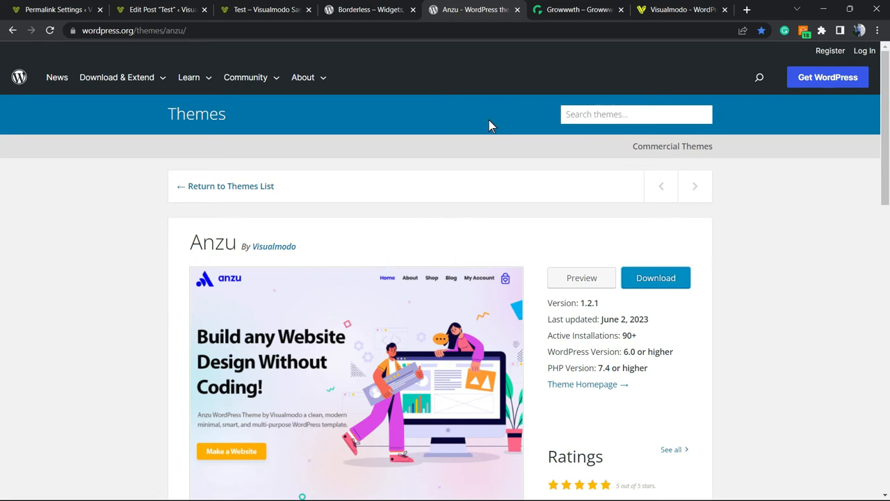
left_click(577, 9)
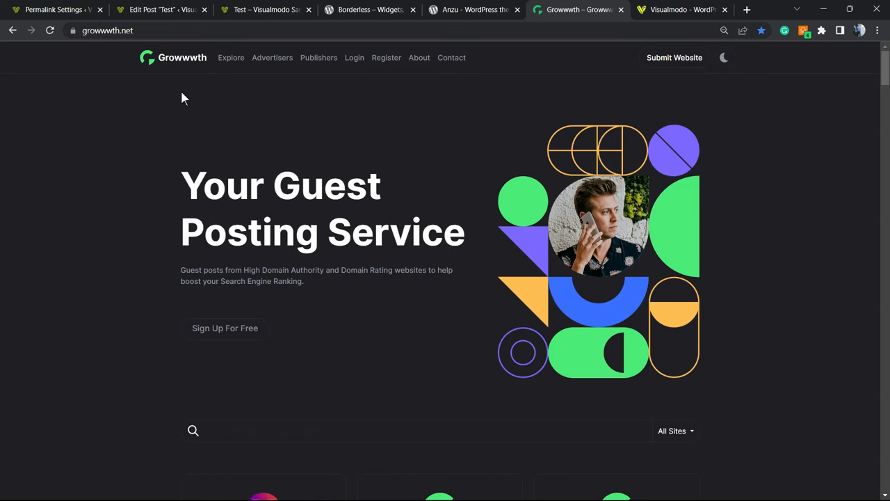
Step: Scroll the Growwwth publisher listings, then switch to the Visualmodo homepage
scroll("down", 3)
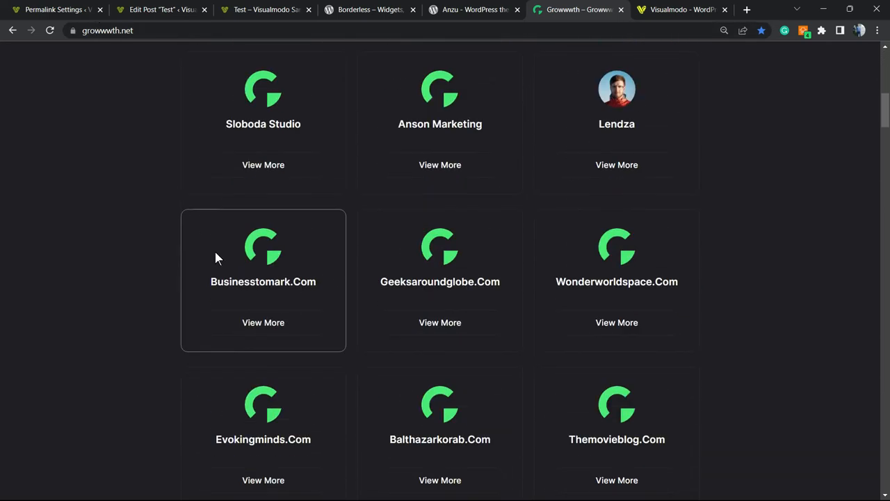
mouse_move(359, 331)
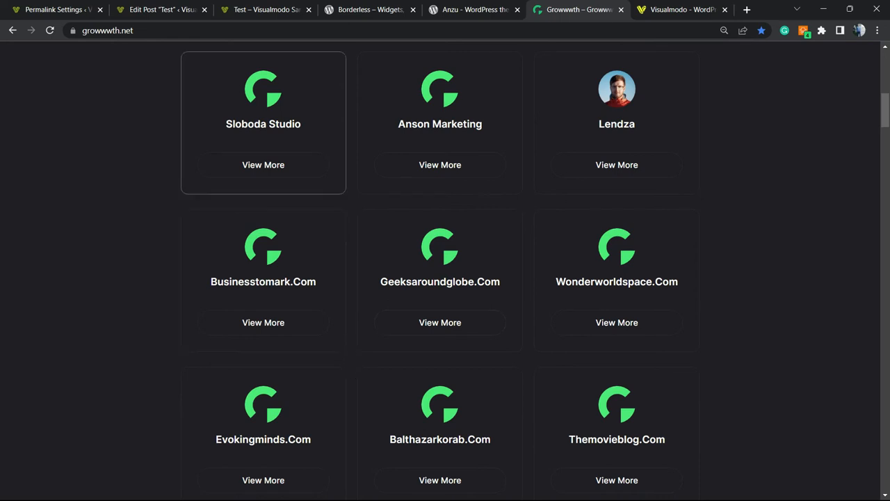
left_click(682, 9)
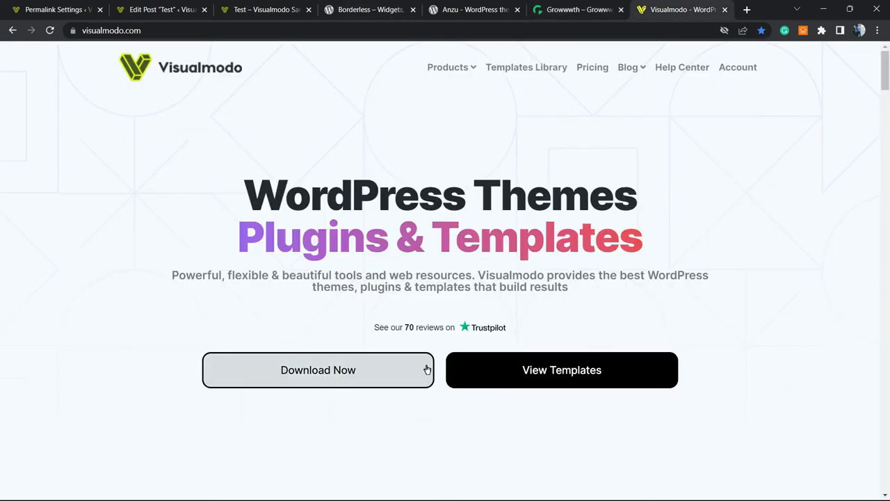
mouse_move(316, 391)
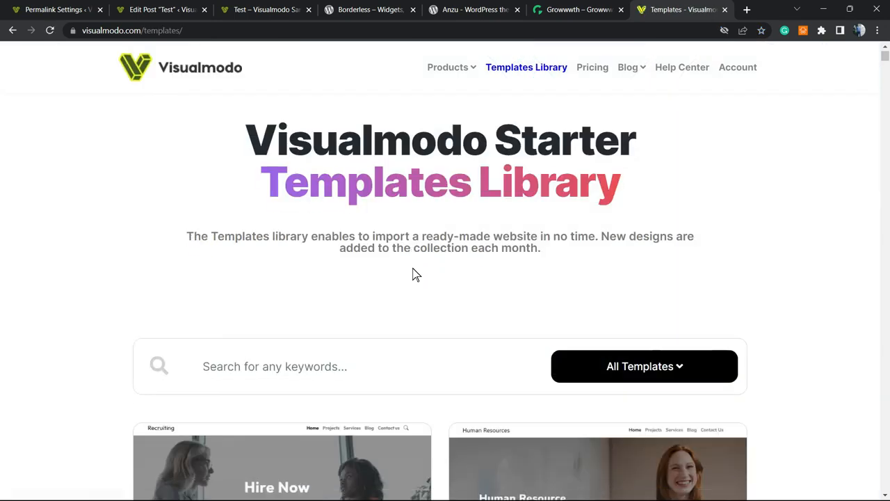
Step: Scroll through template cards like Food Recipes, Coach, Burger and Wedding Band
scroll("down", 3)
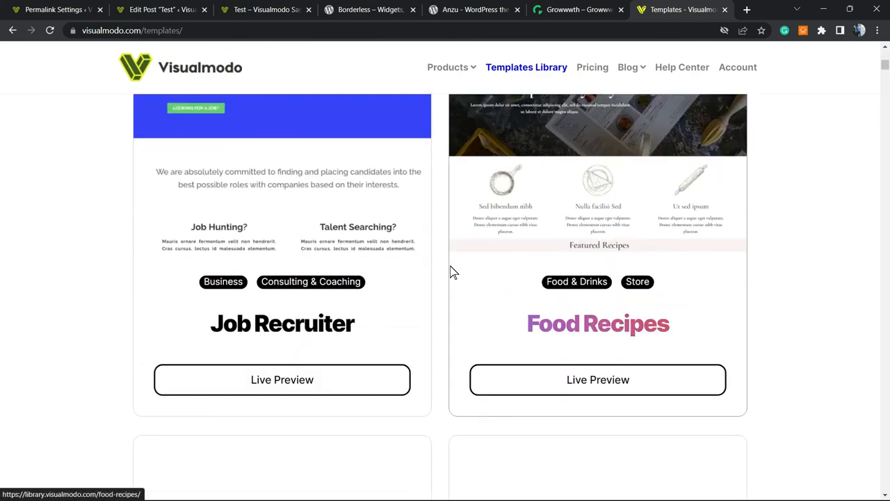
scroll("down", 3)
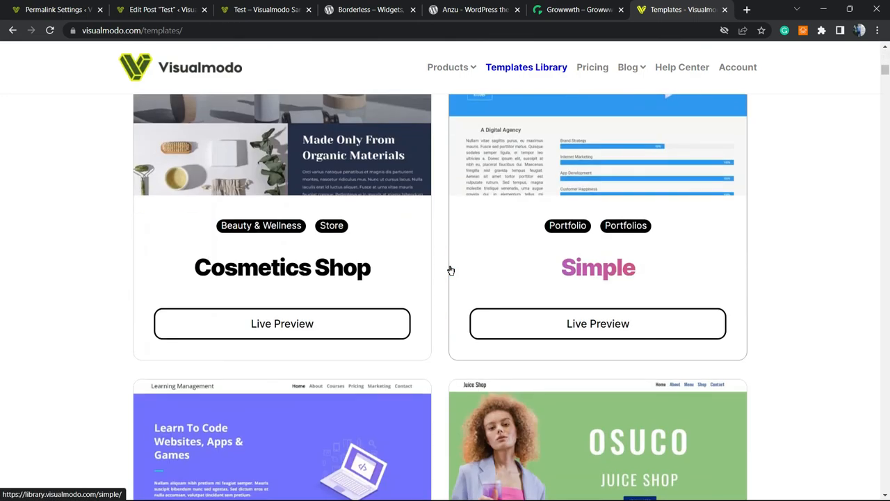
scroll("down", 3)
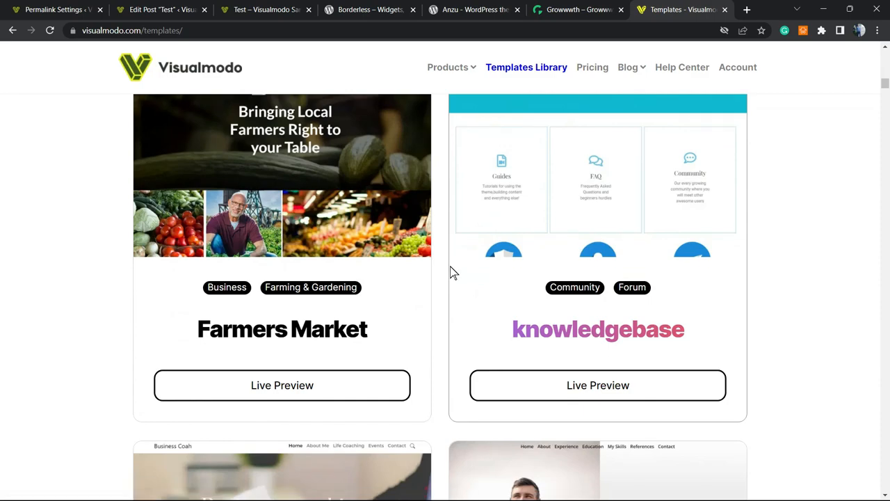
scroll("down", 3)
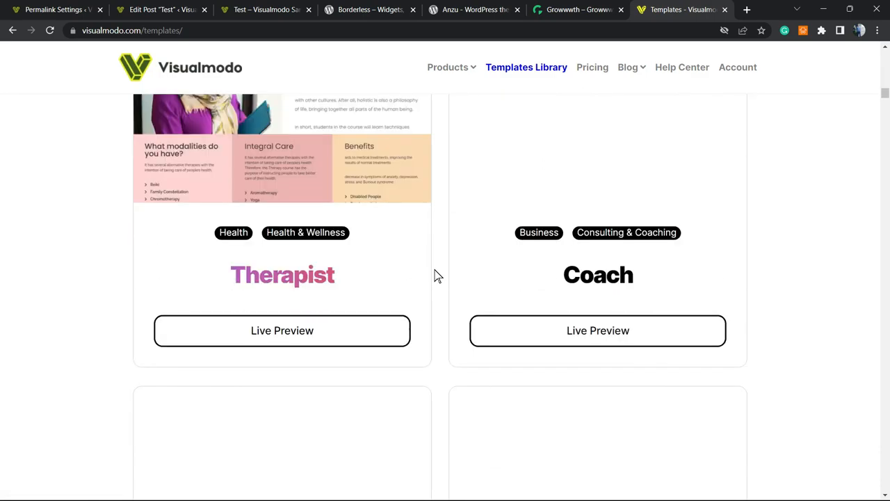
scroll("down", 3)
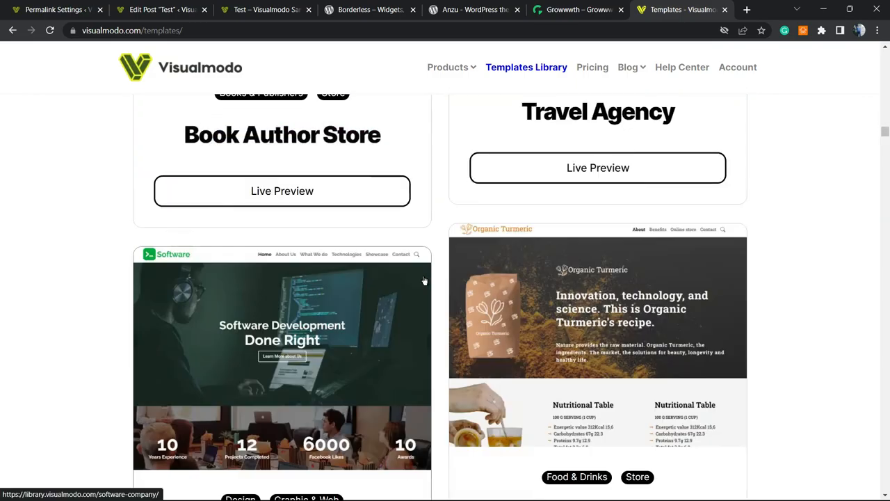
scroll("down", 3)
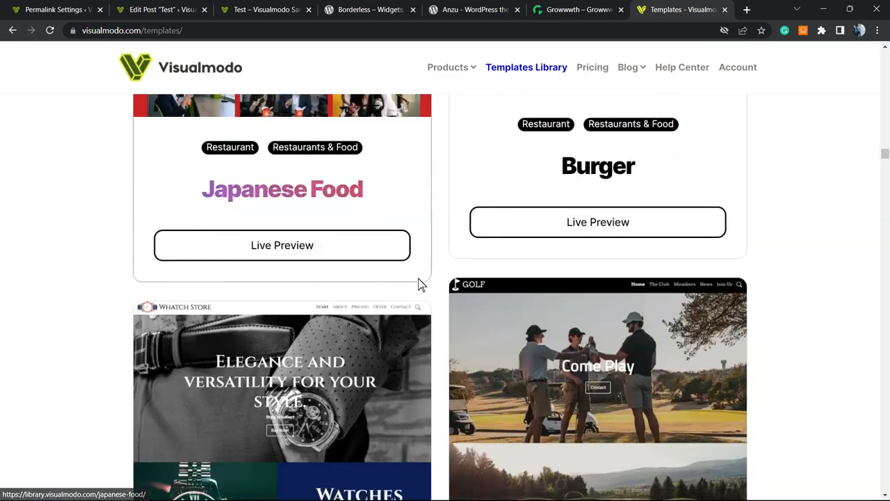
scroll("down", 3)
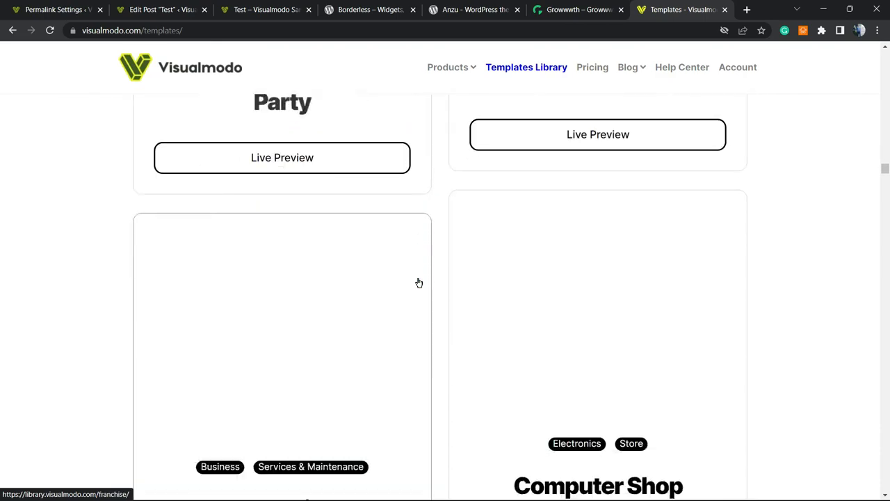
scroll("down", 3)
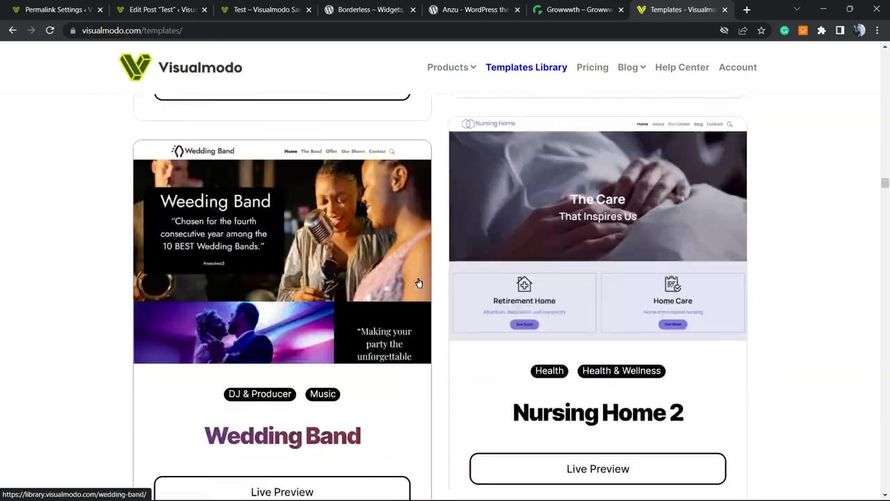